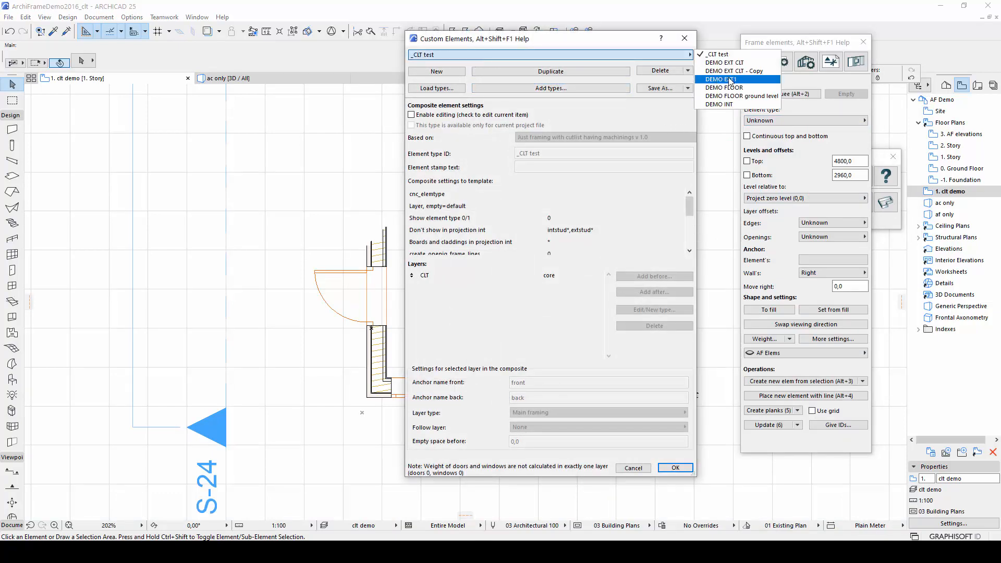
Step: Duplicate DEMO EXT1 as DEMO EXT1 - CLT and edit its WALL 42x173 core layer type
left_click(722, 78)
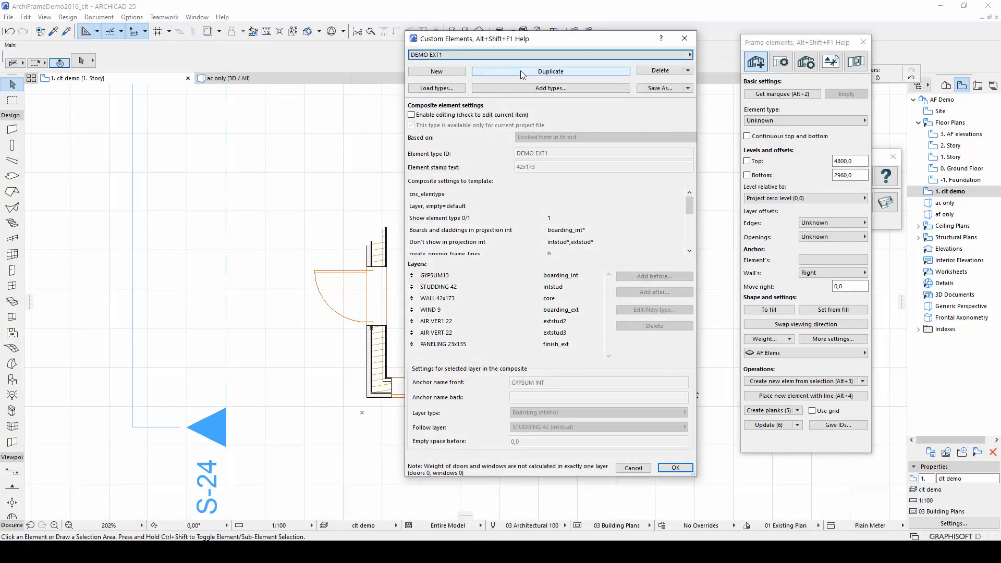
left_click(551, 71)
type(" - CLT")
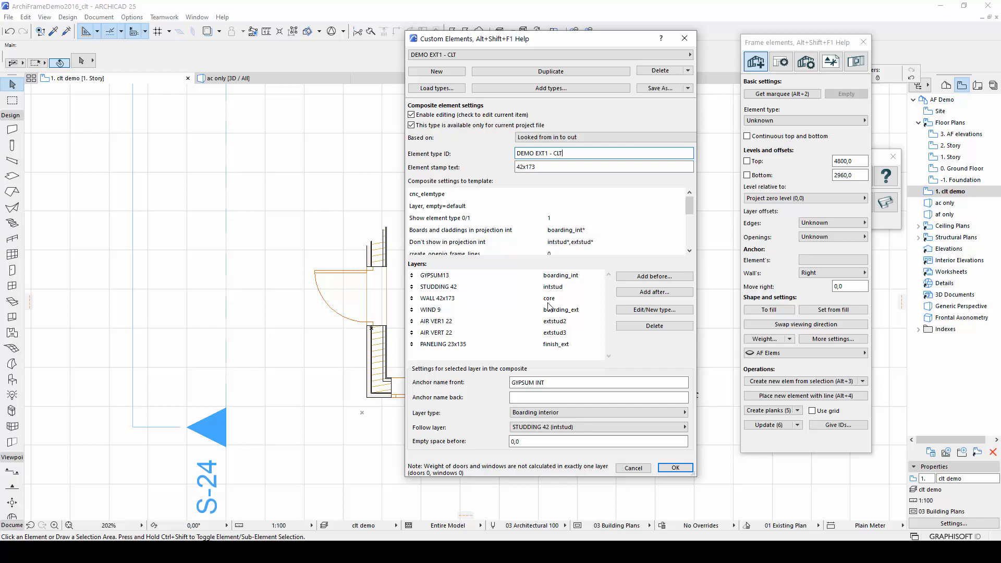
left_click(438, 299)
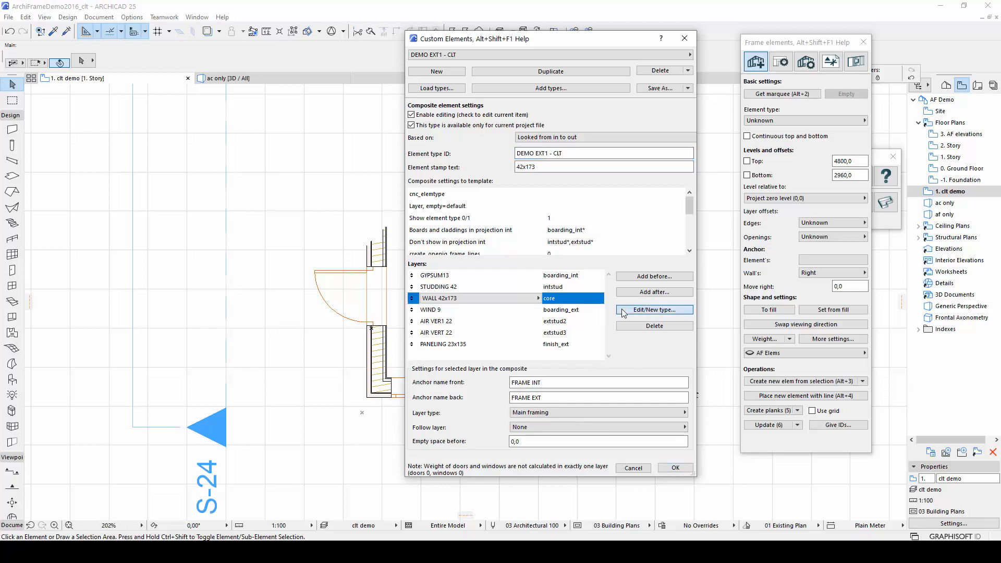
left_click(652, 314)
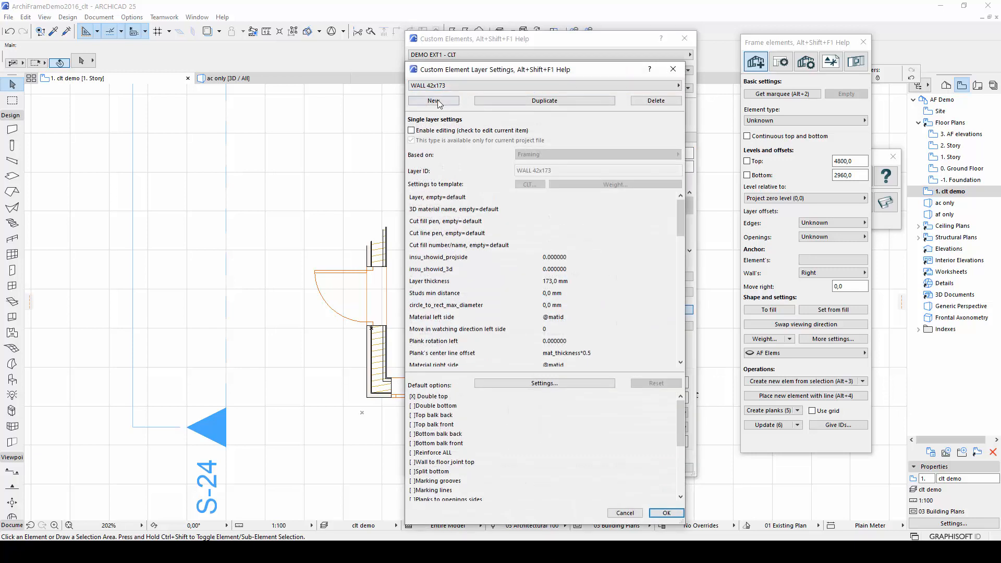
Step: Create a new single layer type named clt_173 and bring up its CLT settings
left_click(434, 100)
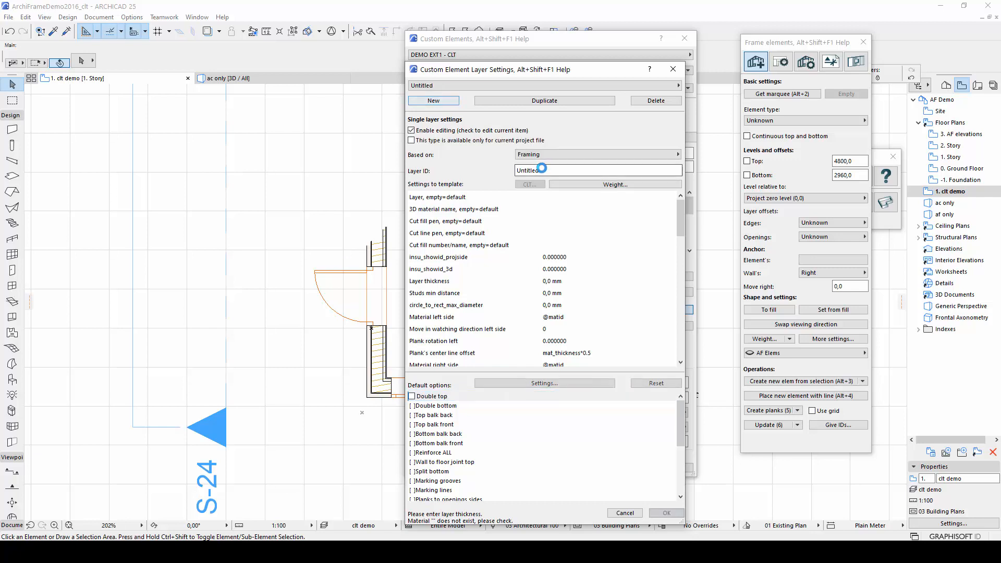
type("clt_173")
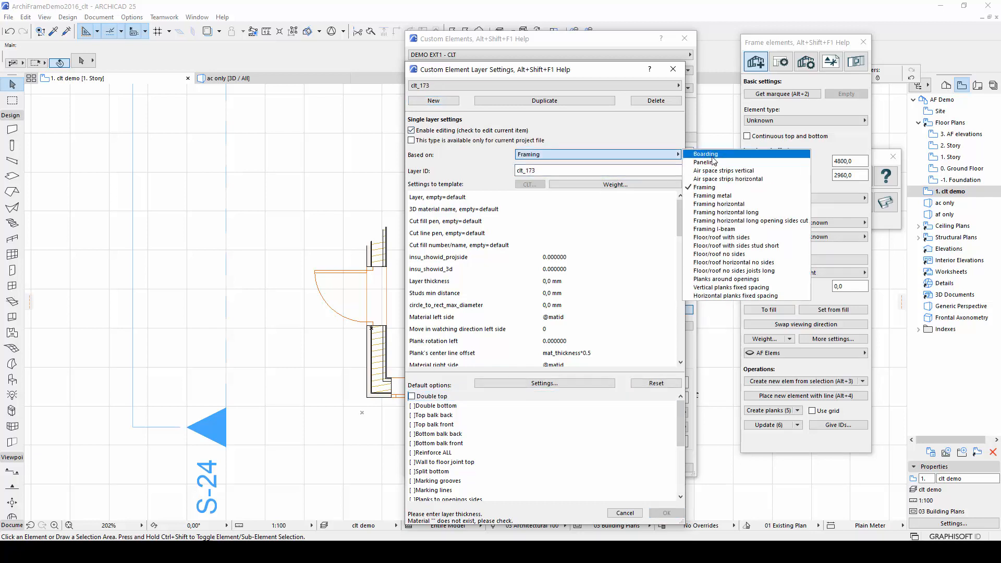
left_click(705, 154)
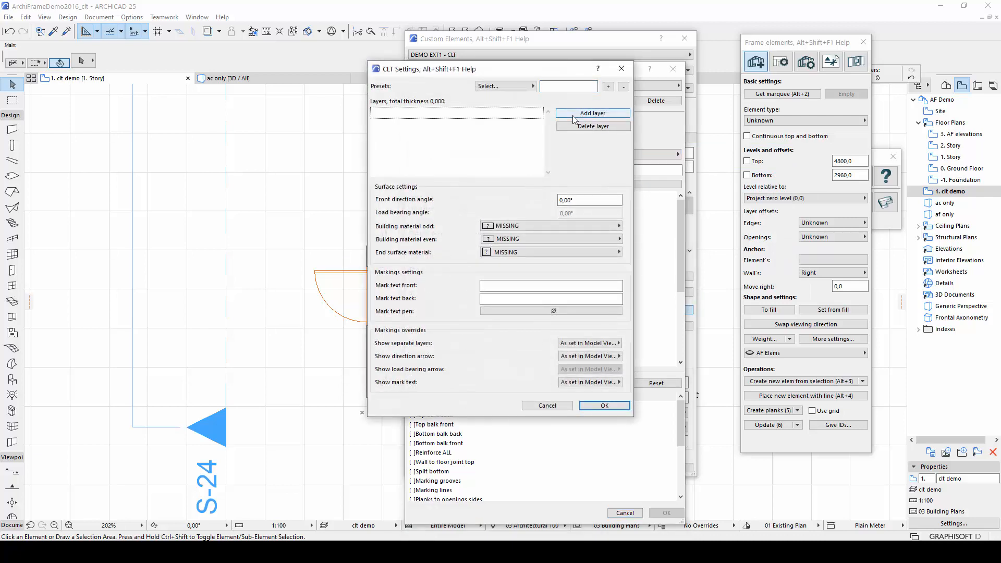
Step: Build the CLT layers totalling 0,173 with Timber - Structural odd layers and confirm the settings
left_click(592, 113)
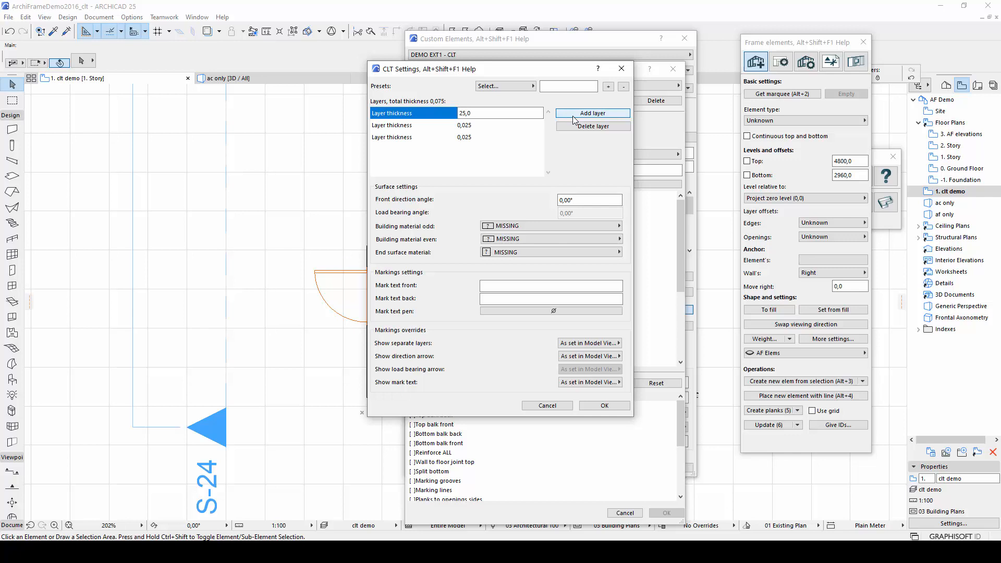
left_click(593, 113)
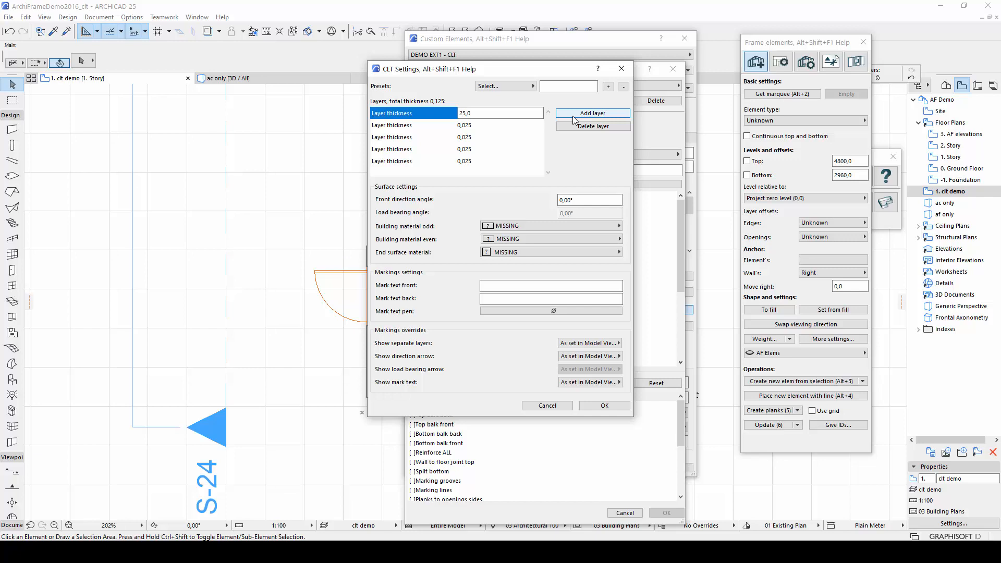
left_click(592, 113)
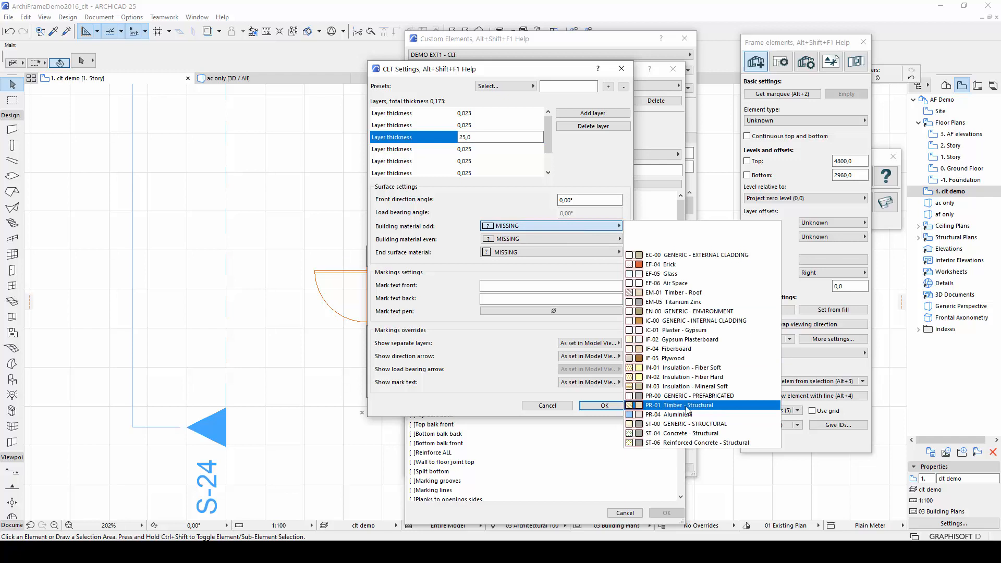
left_click(689, 405)
type("Back")
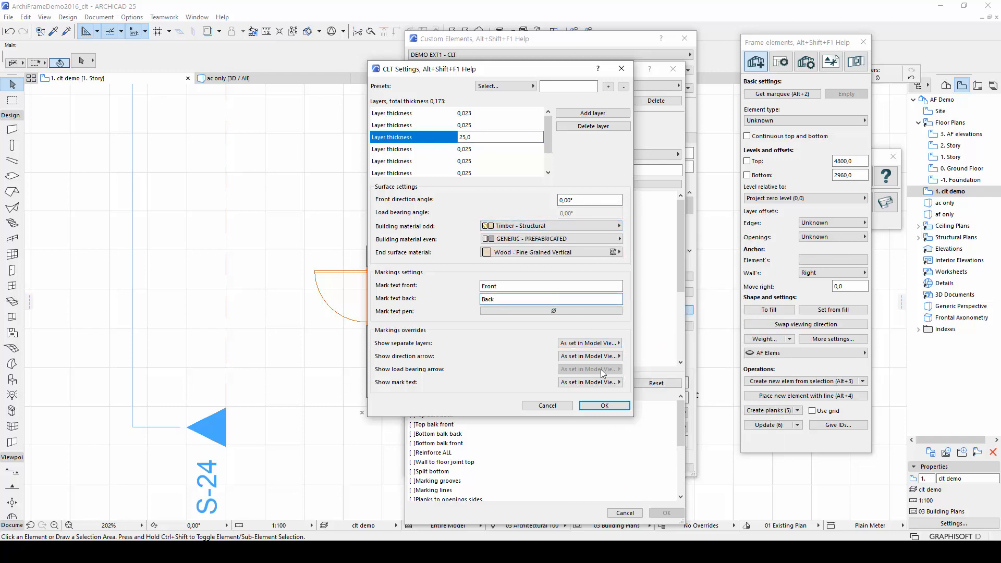
left_click(603, 405)
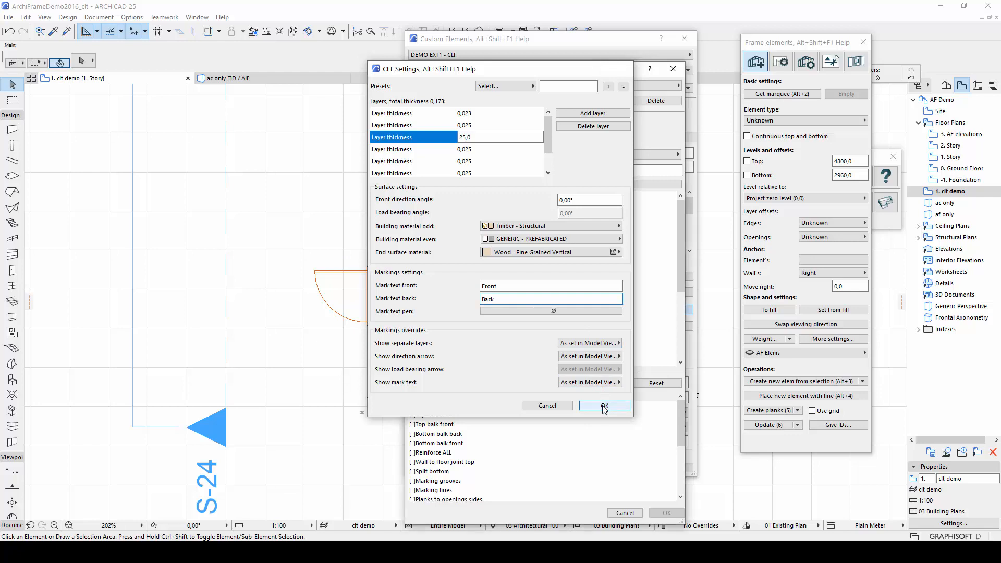
left_click(604, 406)
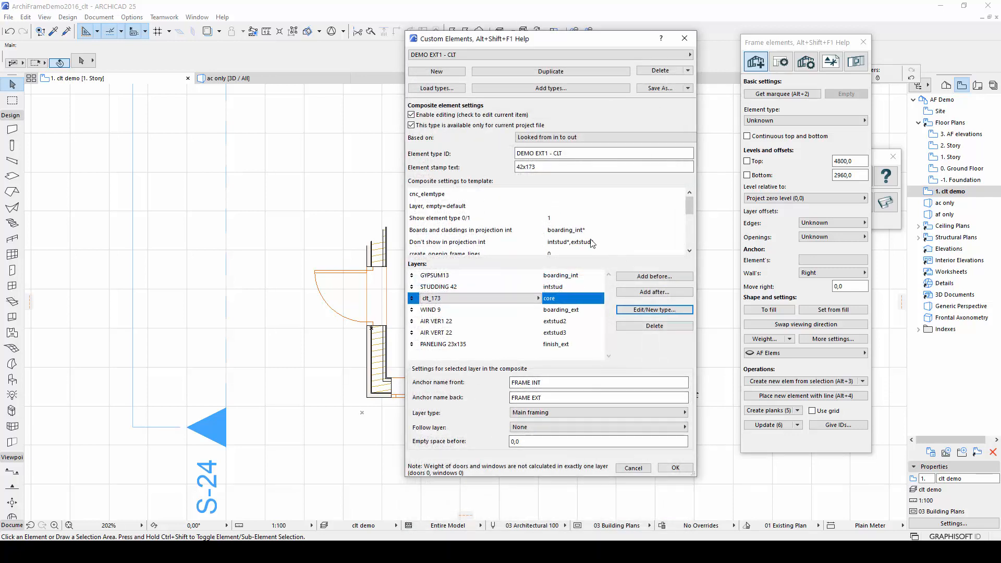
mouse_move(589, 238)
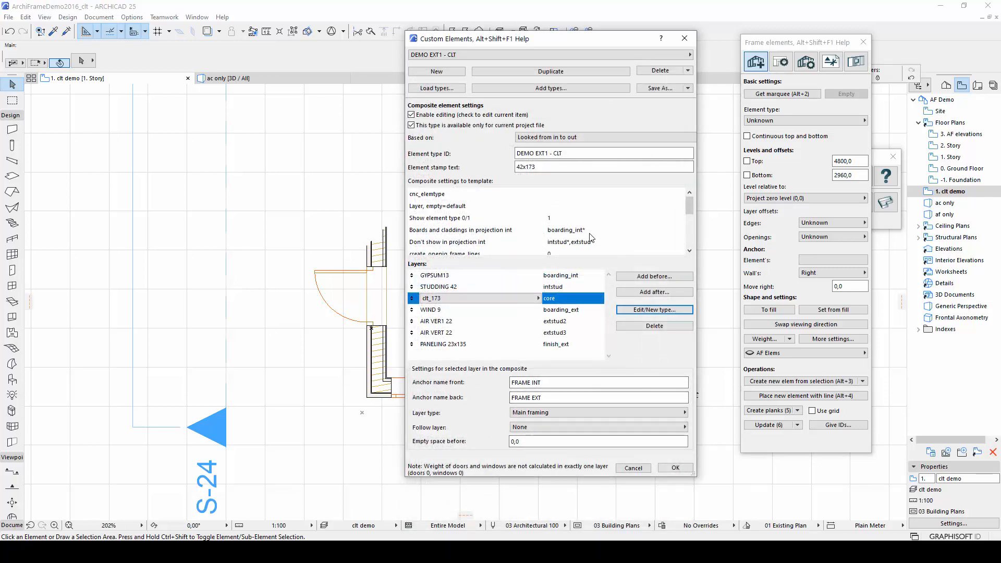
Step: Append ', core*' to Boards and claddings in projection ext and apply the element type
left_click(568, 229)
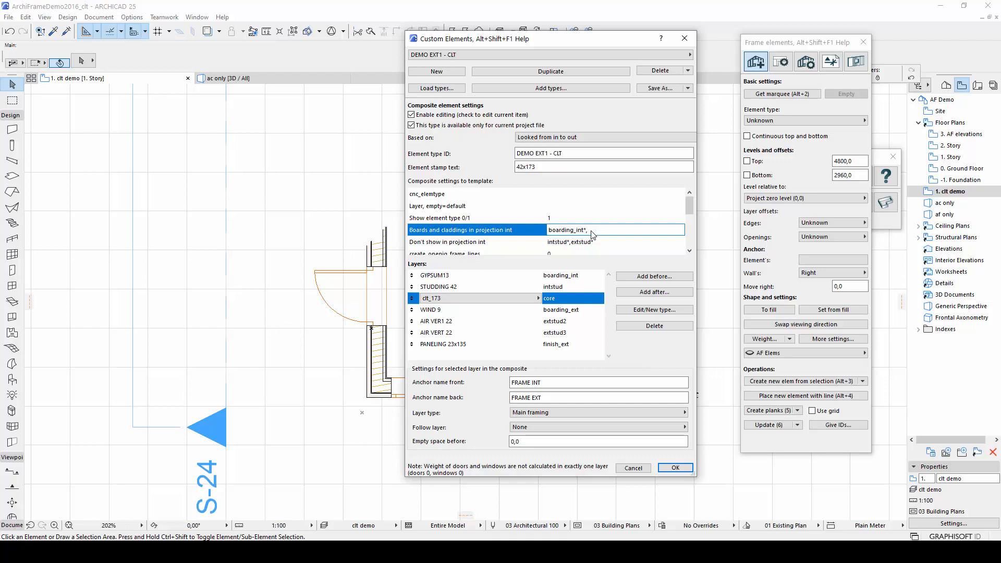
type(", core*")
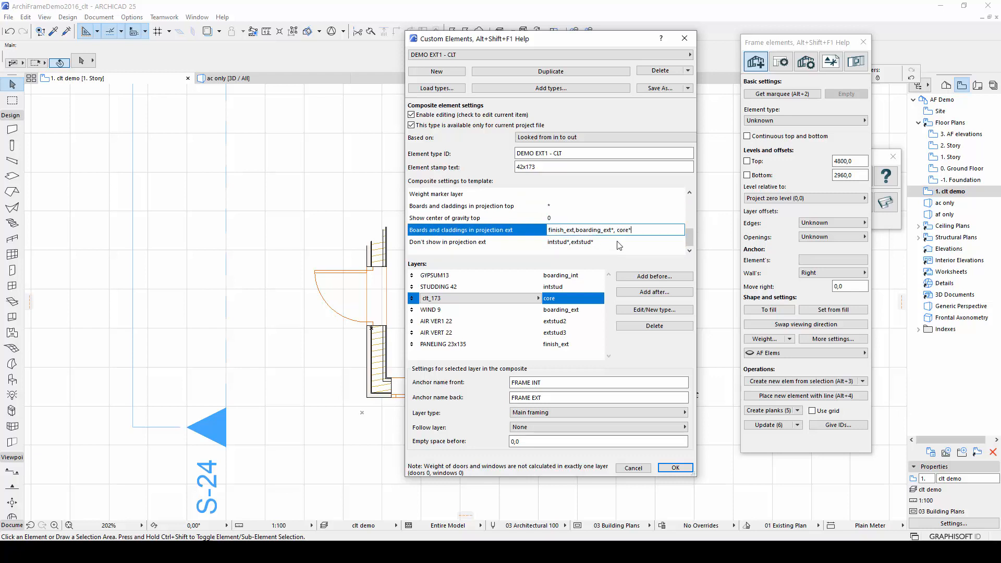
left_click(675, 467)
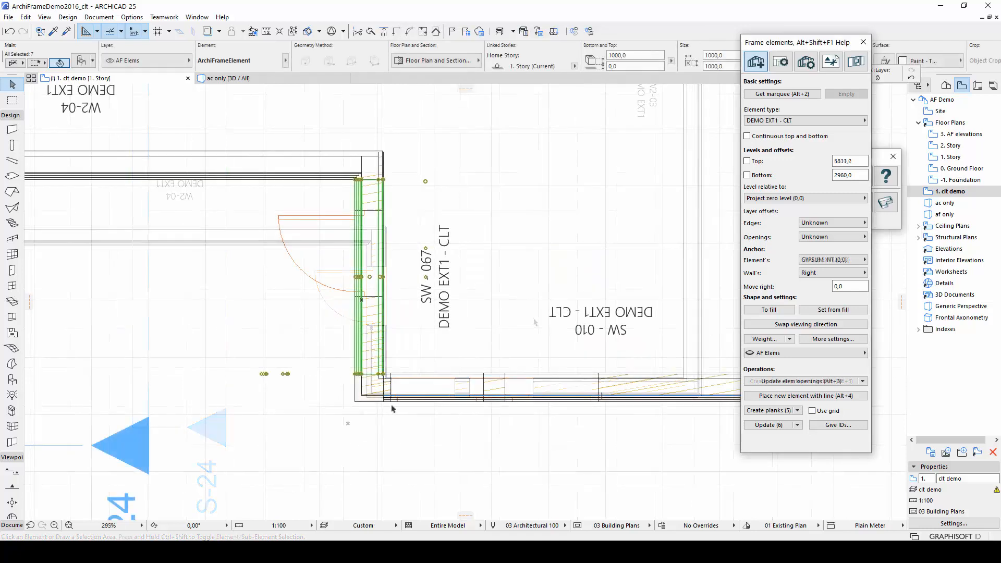
Step: Switch to the 3D window to show the layered CLT wall with Front/Back markings
left_click(780, 62)
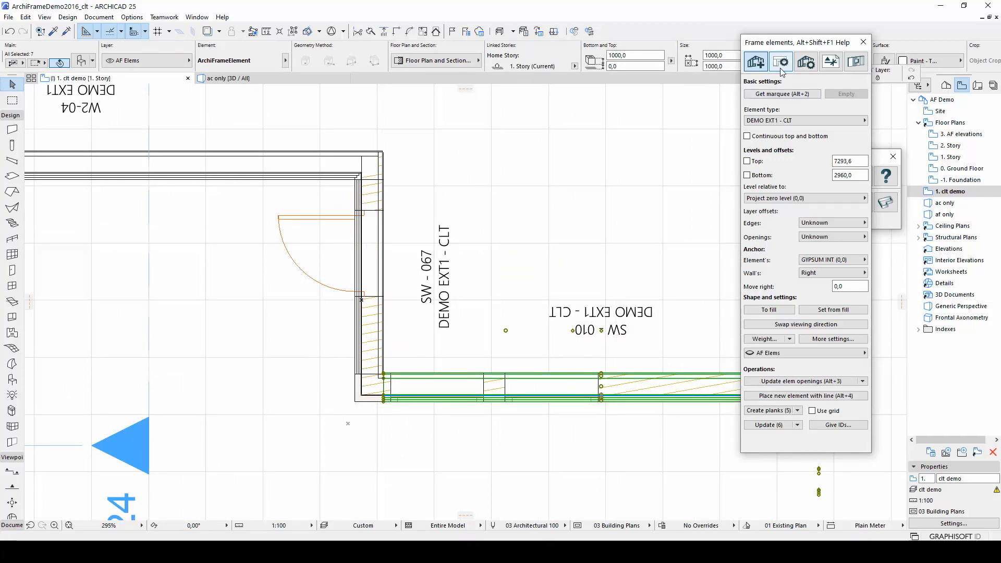
left_click(780, 62)
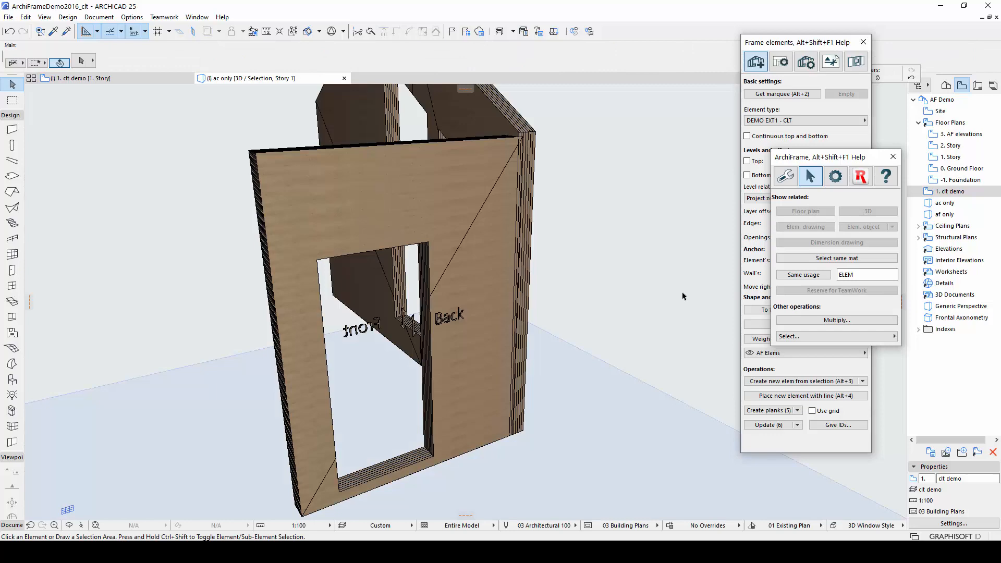
mouse_move(650, 345)
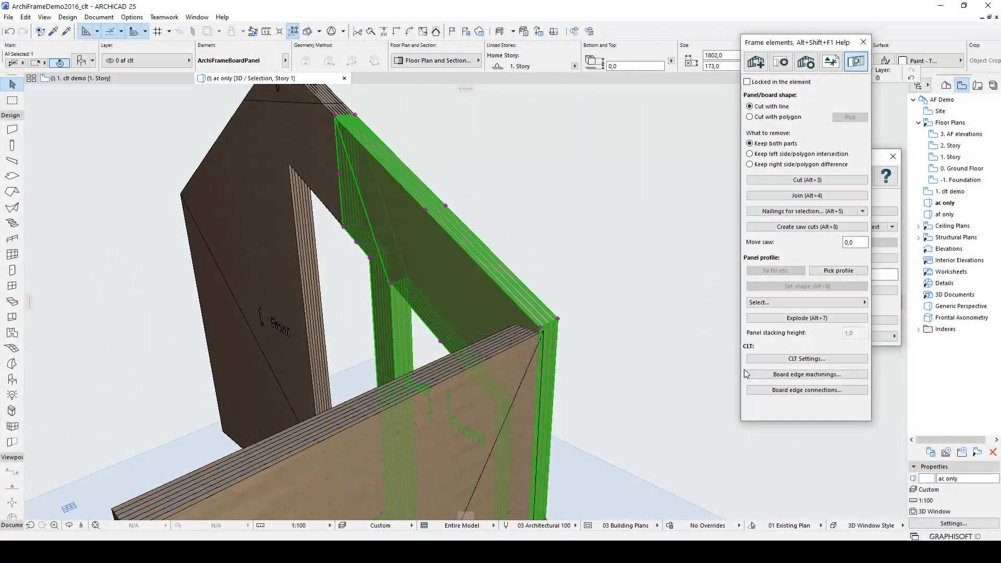
Step: Add a Groove/lap board edge machining with depth 173 and width 40 to the CLT panel
left_click(806, 375)
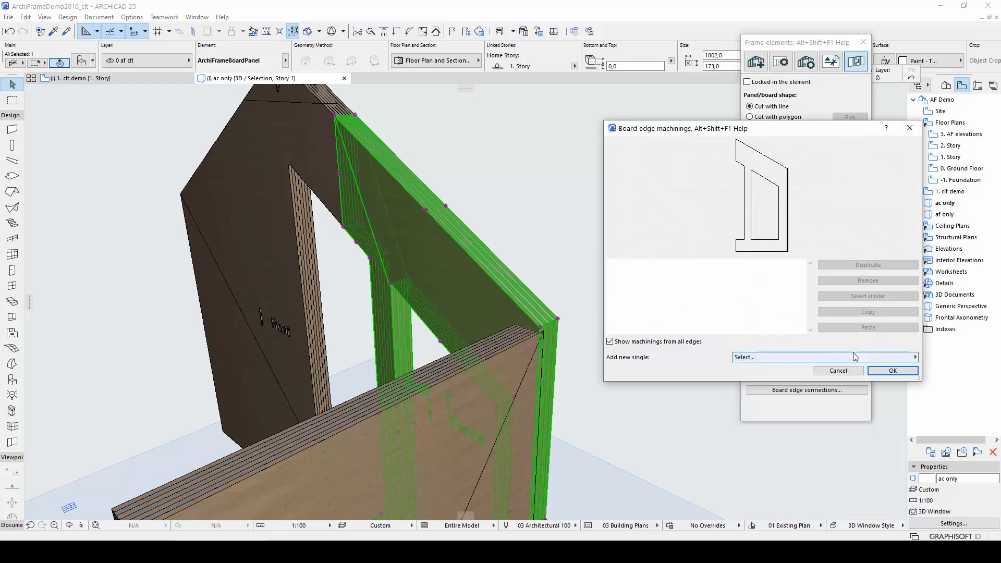
left_click(824, 356)
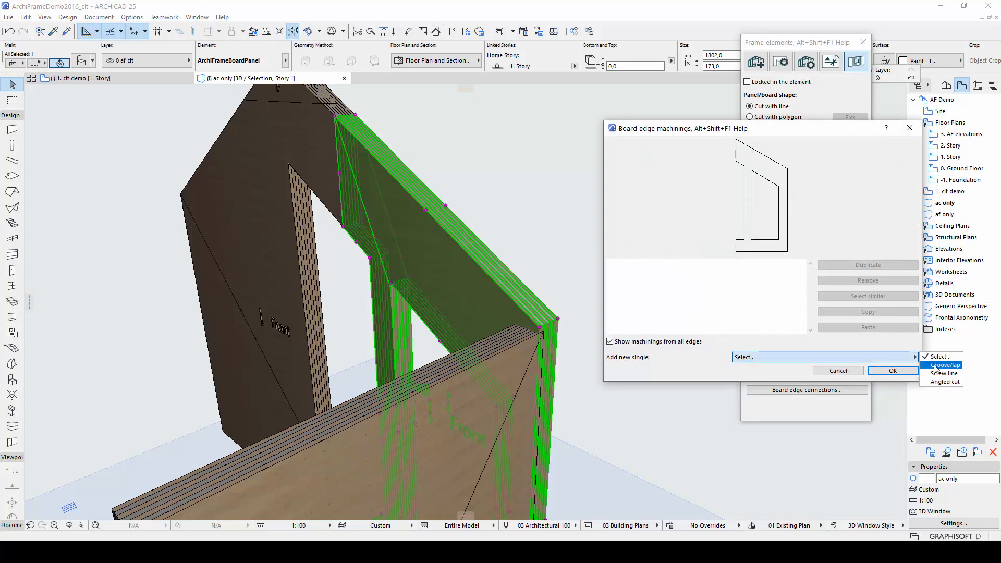
left_click(945, 365)
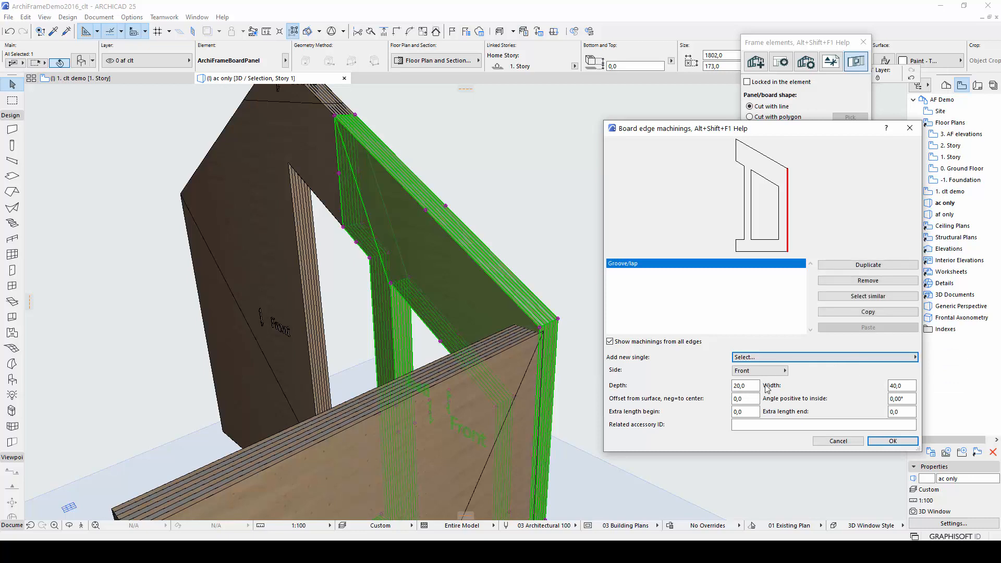
left_click(744, 384)
type("18")
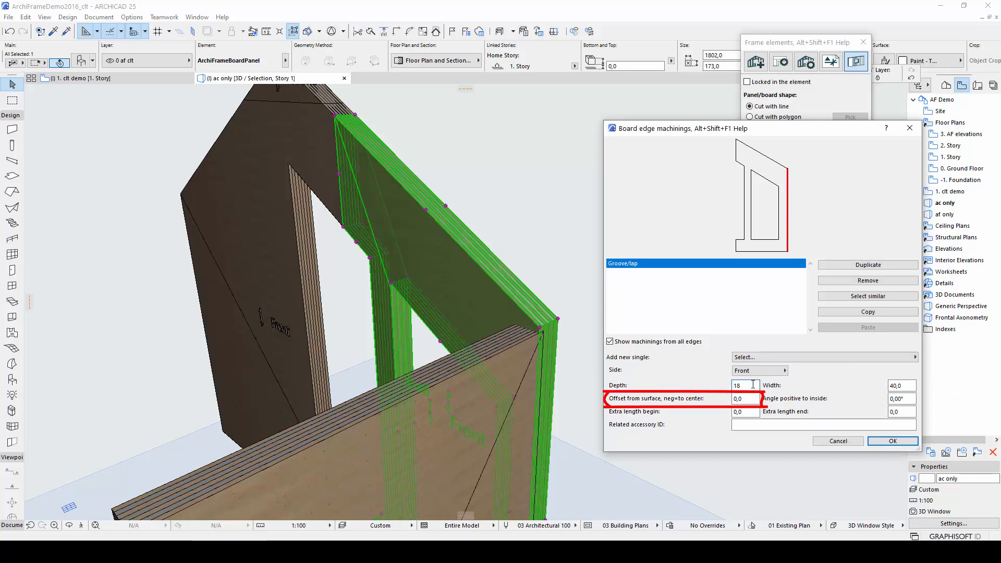
type("173")
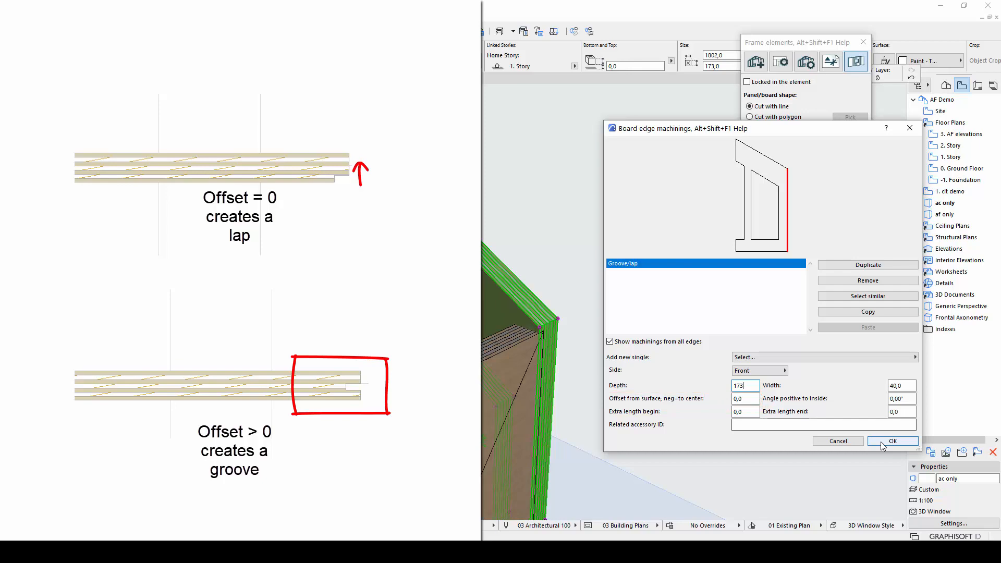
left_click(893, 442)
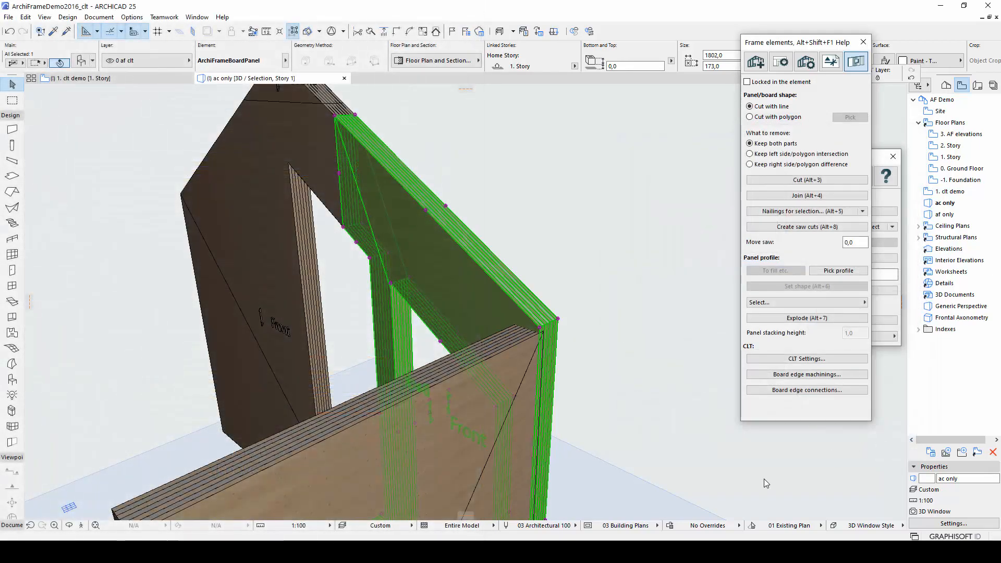
Step: Shorten the groove/lap end by -30 in the panel's edge machinings
left_click(607, 423)
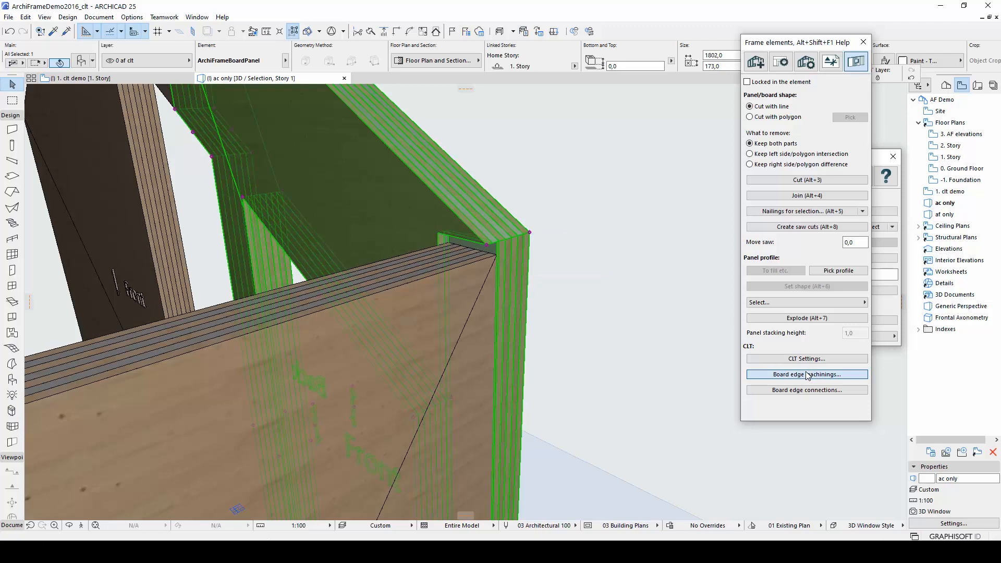
left_click(806, 374)
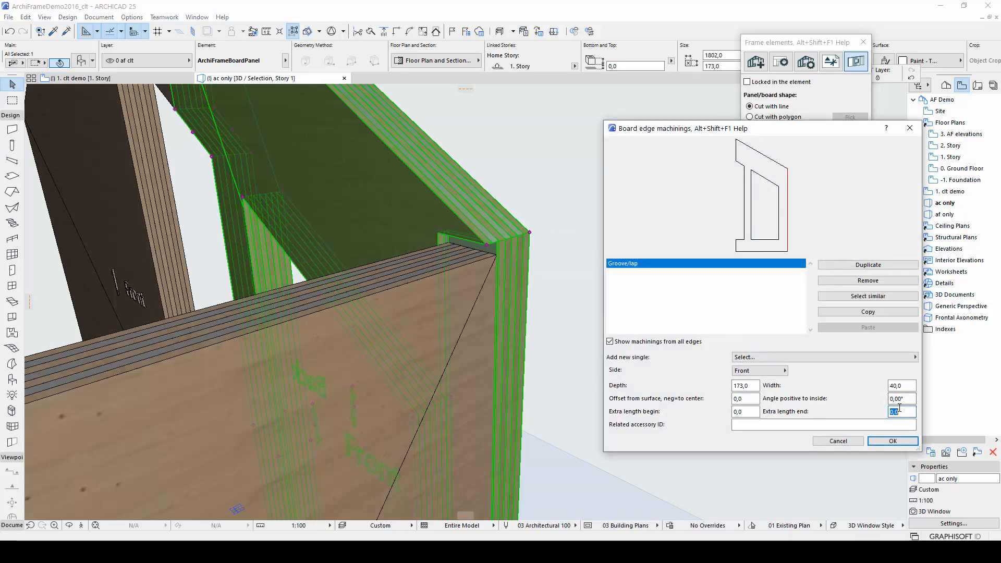
type("-30")
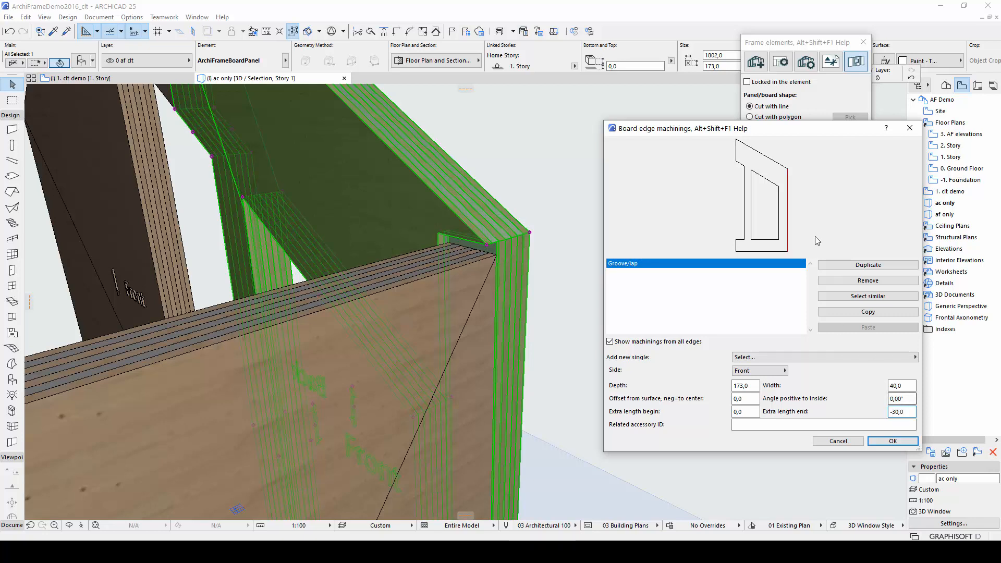
Step: Add a Screw line machining on the Back side and accept the edge machinings
left_click(824, 357)
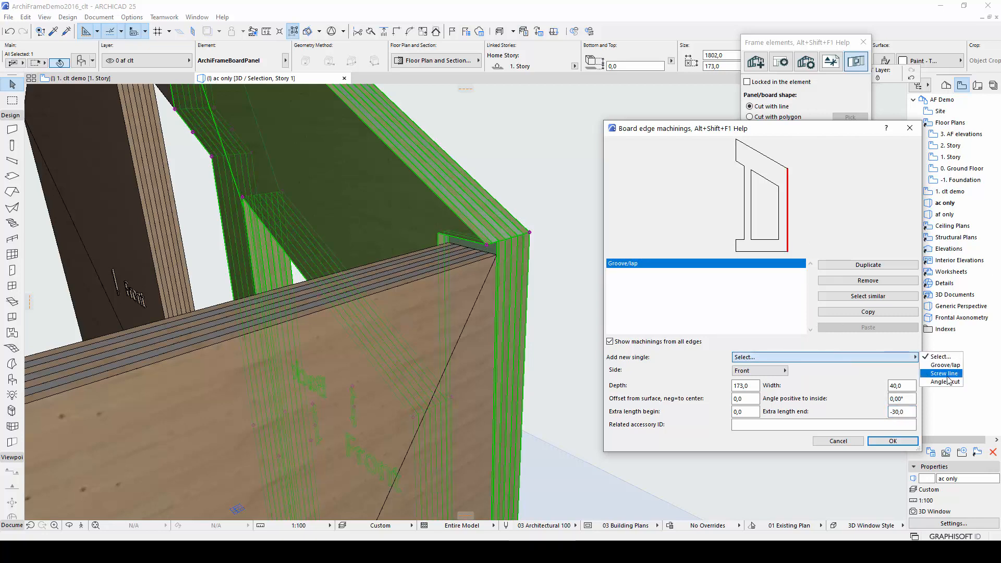
left_click(944, 374)
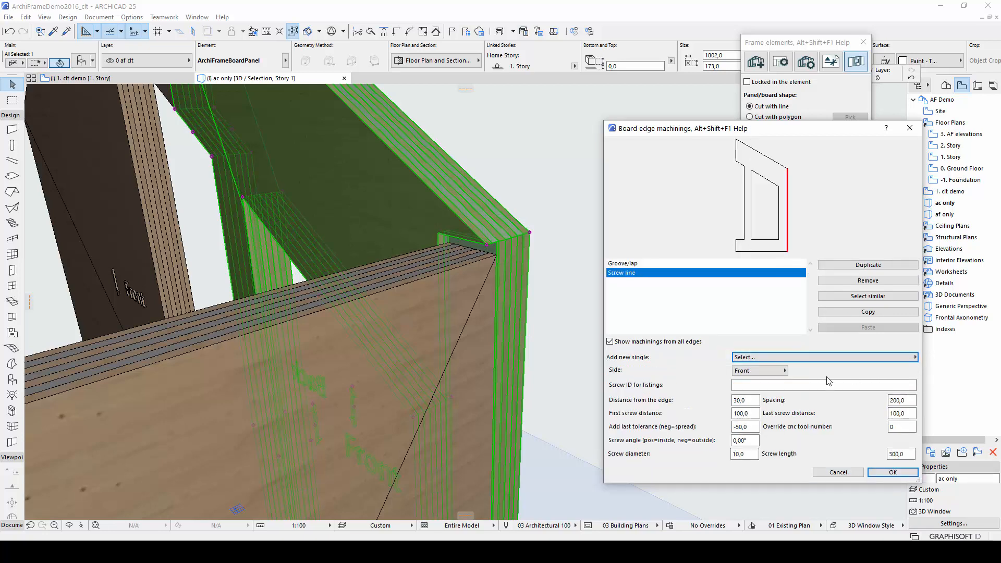
left_click(759, 371)
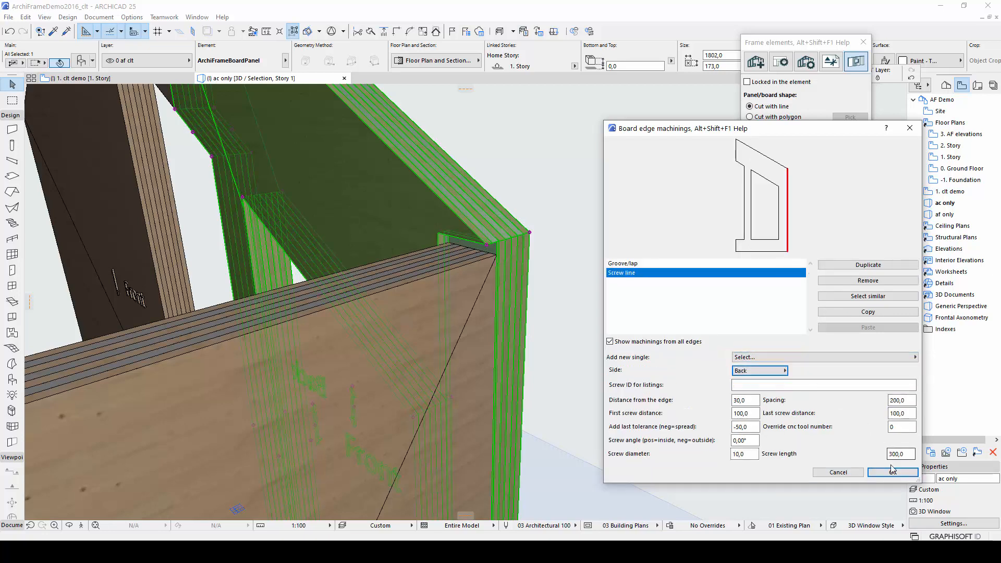
left_click(893, 472)
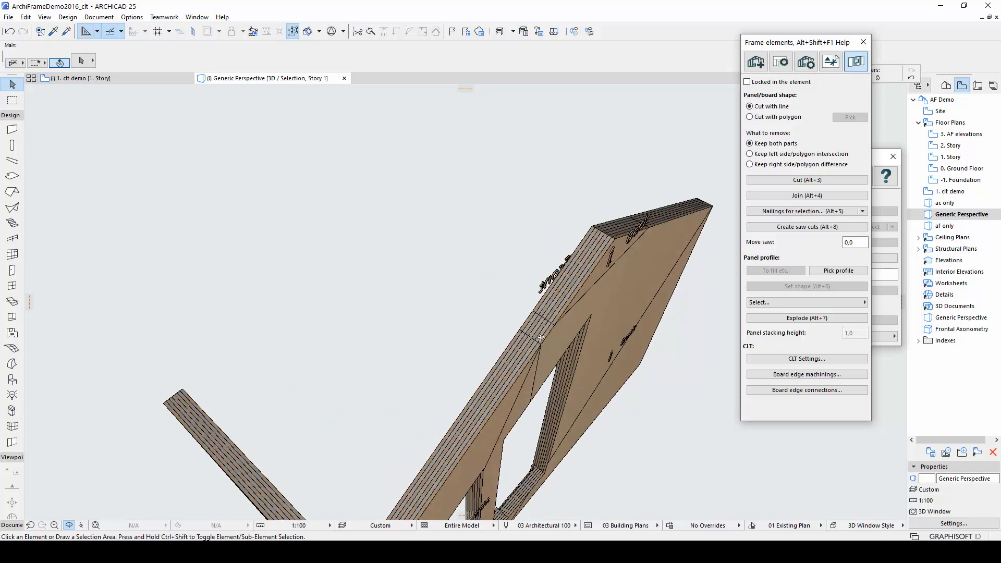
Step: Select the CLT panel and bring up its board edge connection settings
left_click(539, 338)
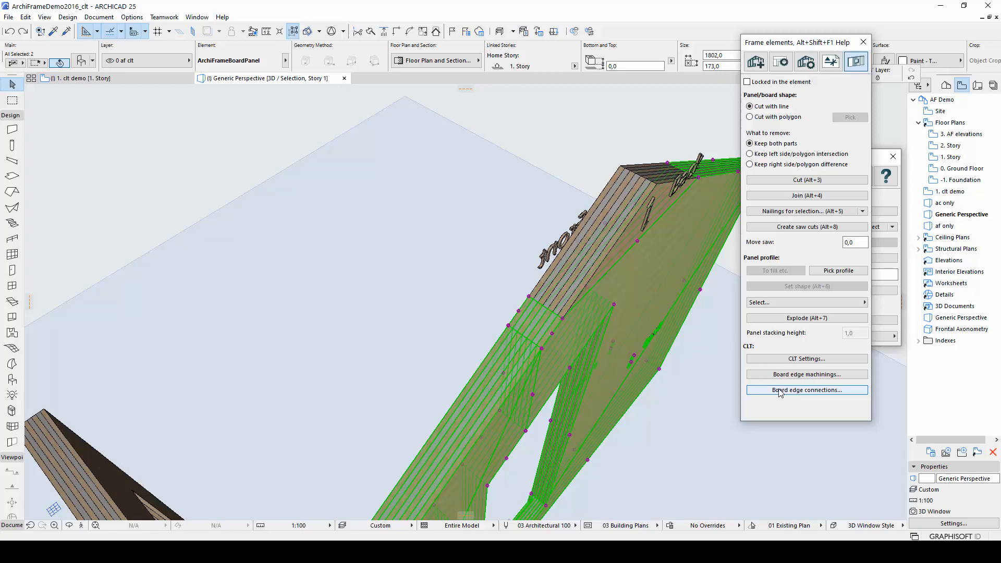
left_click(806, 390)
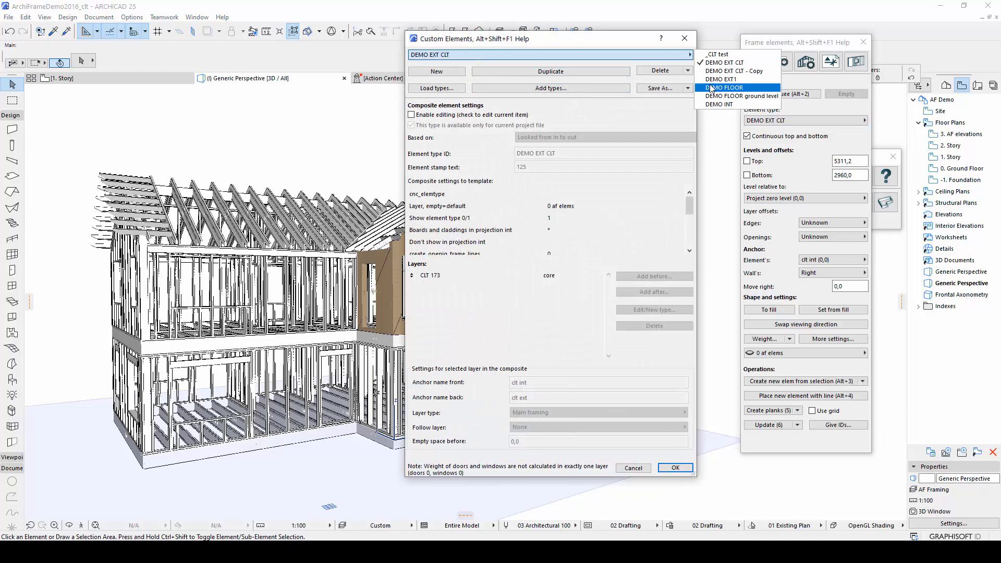
Step: Duplicate DEMO EXT1's WALL 42x173 layer type as 'WALL 42x173 - insulation' and enable editing
left_click(722, 79)
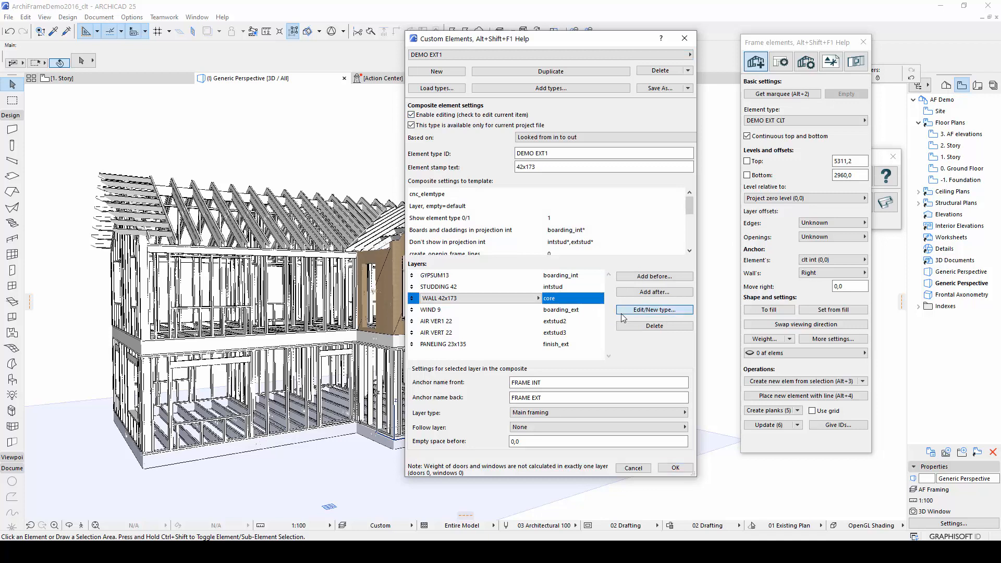
left_click(653, 310)
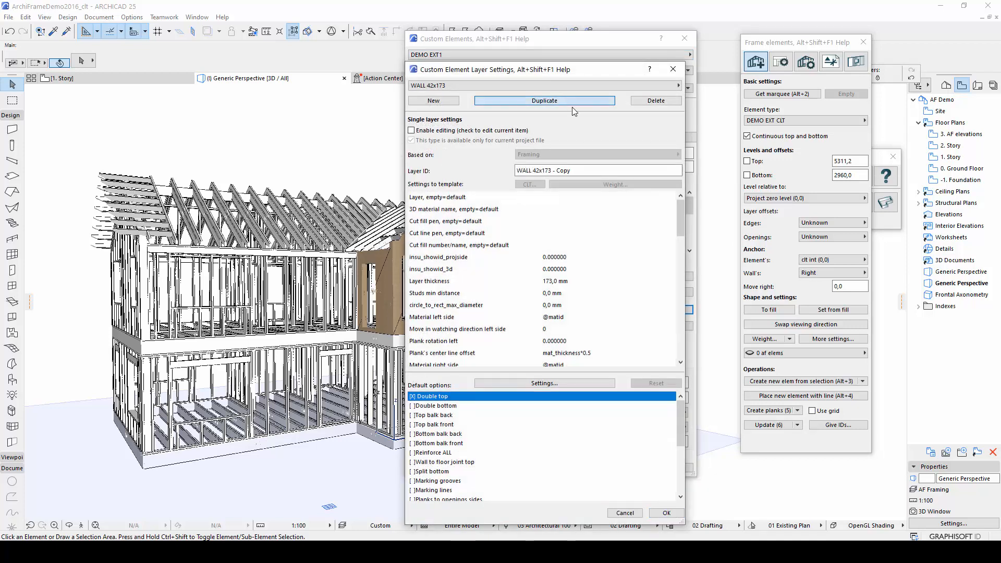
left_click(544, 100)
type("insulation")
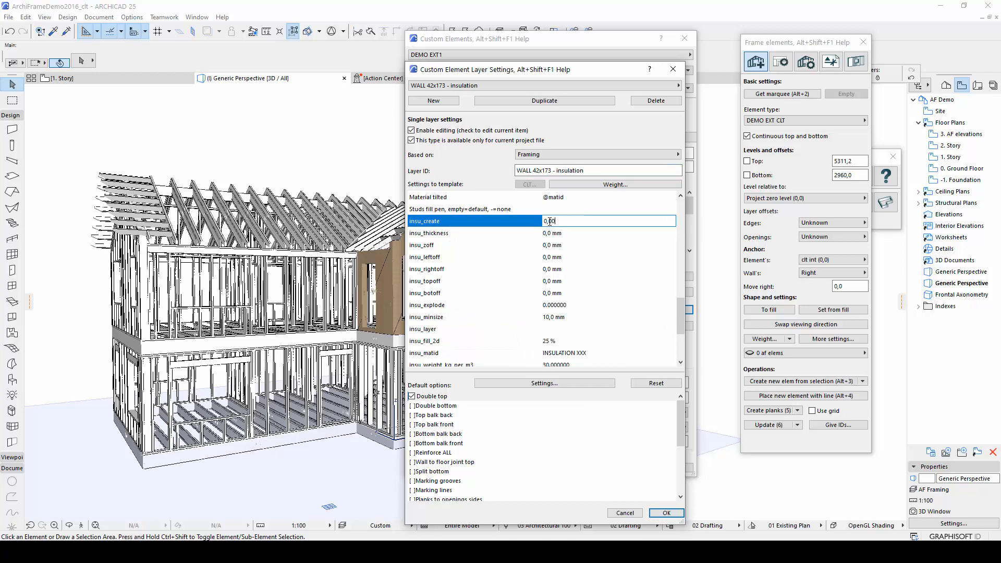
Step: Set insu_create 1, insu_thickness 123 and insu_zoff 50 and accept the layer type
type("1.000000")
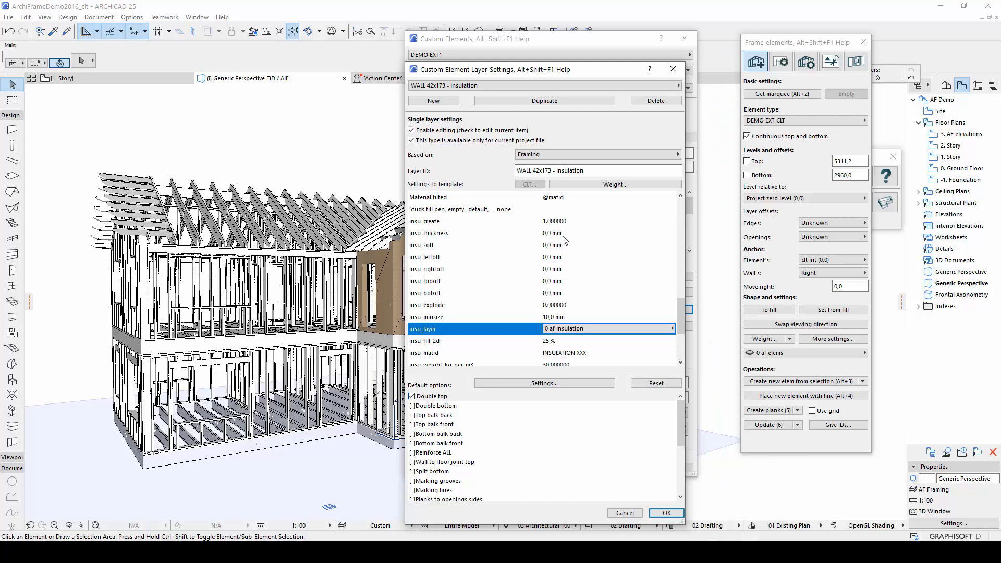
type("123")
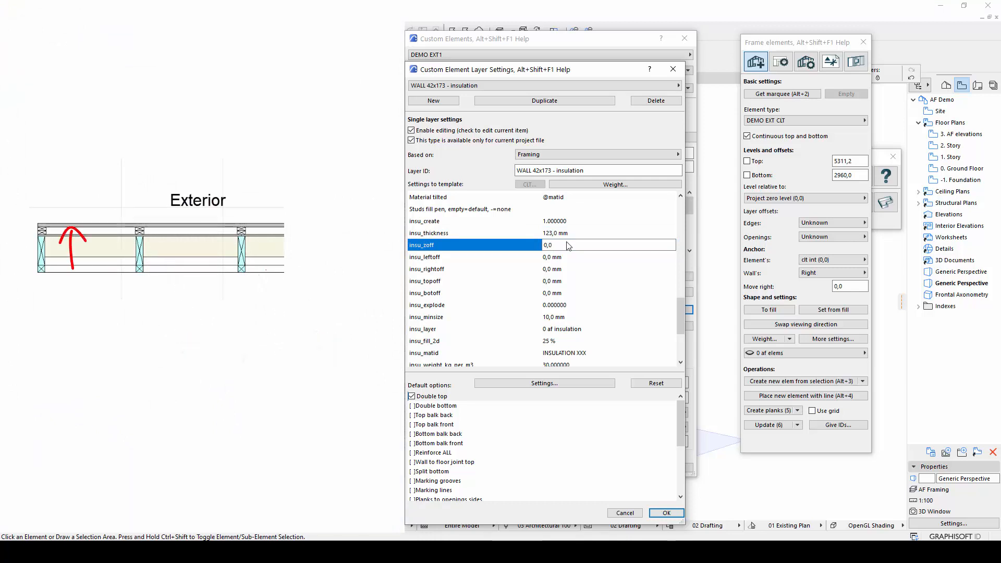
type("50")
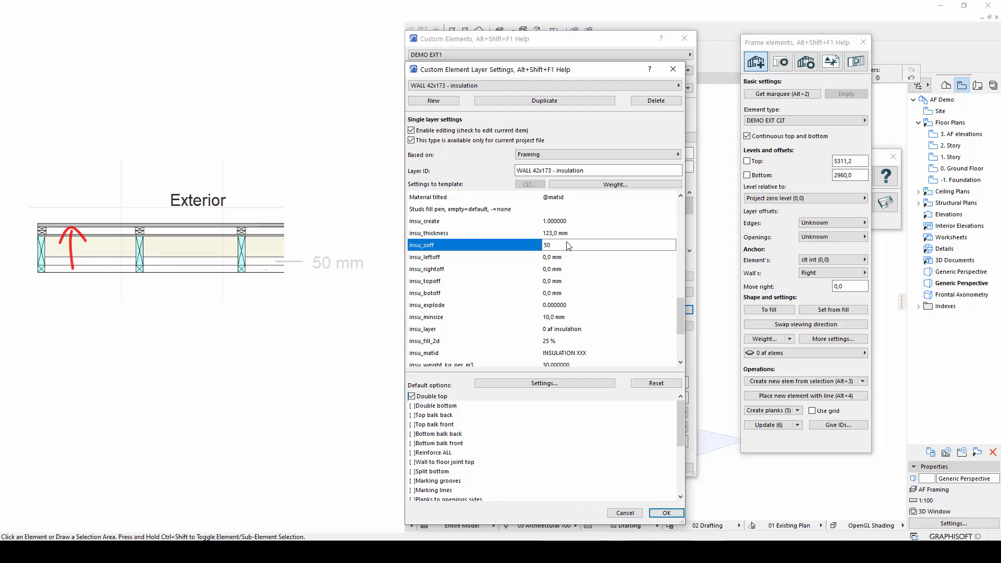
left_click(607, 244)
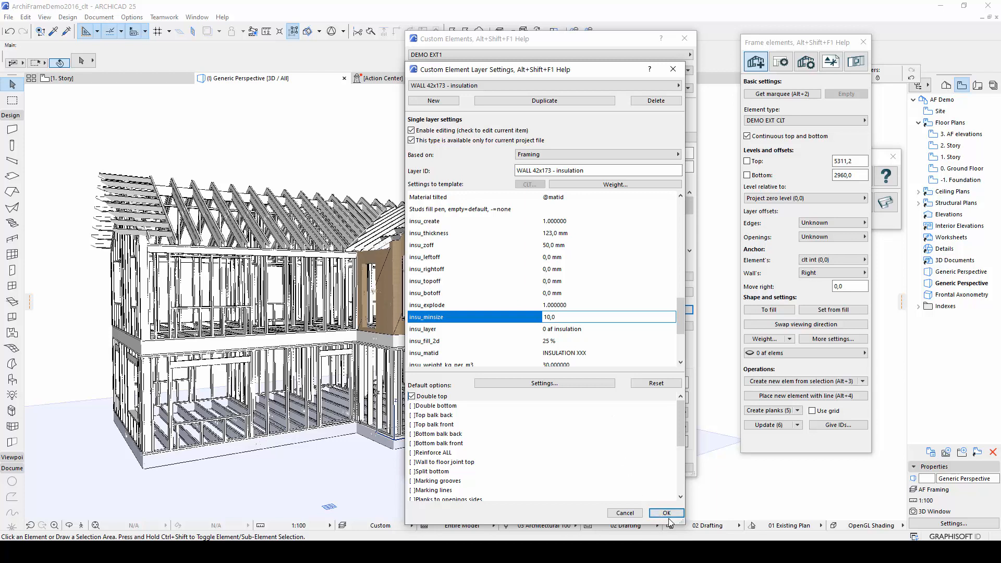
left_click(667, 514)
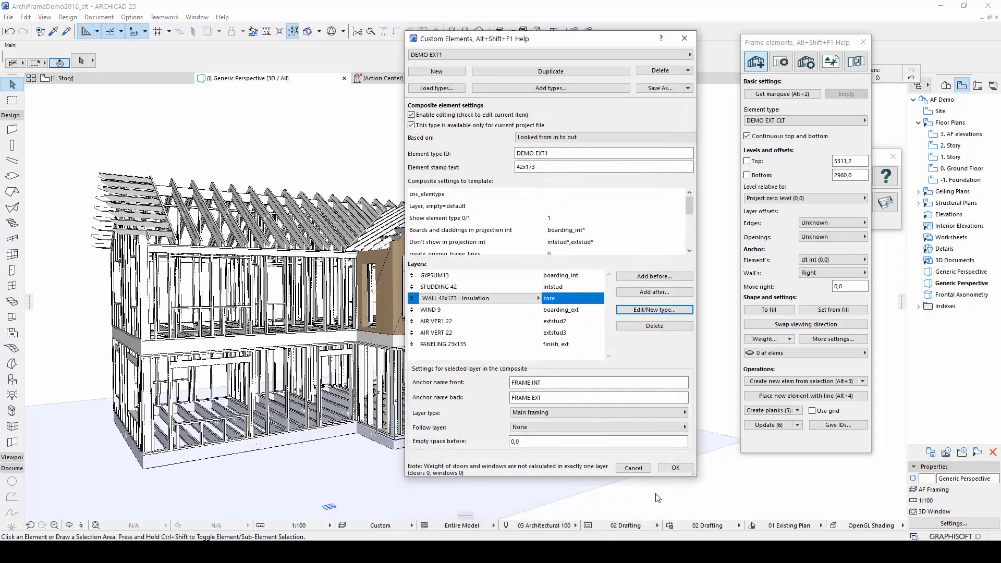
mouse_move(644, 353)
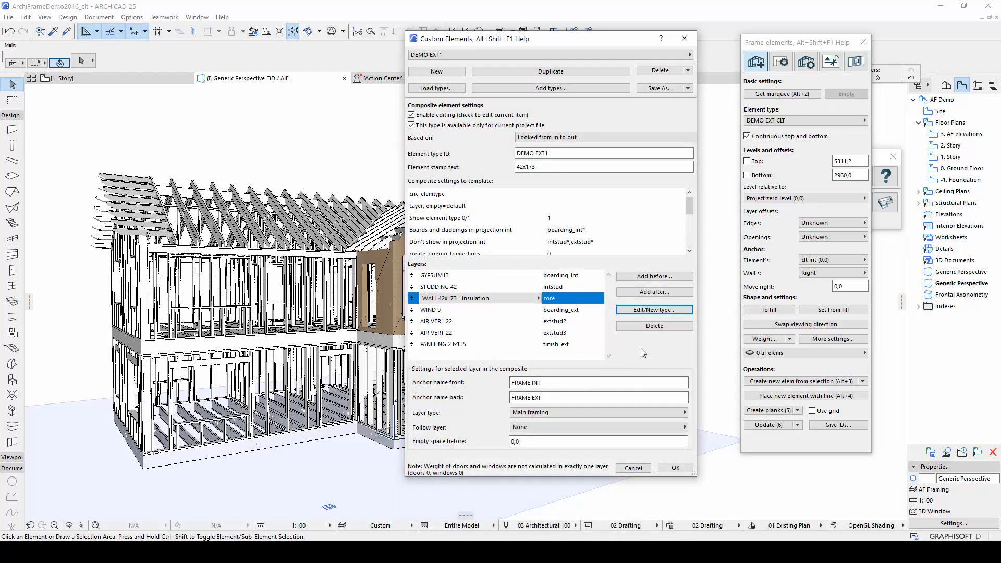
Step: Append ,core* to projection int and Don't show in projection ext, then apply the element
left_click(568, 229)
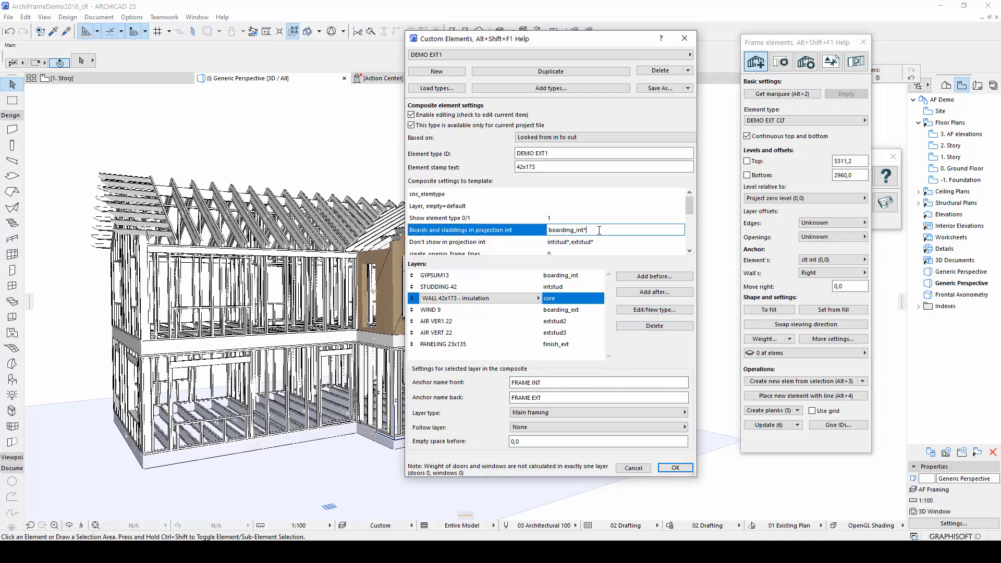
type(",core*")
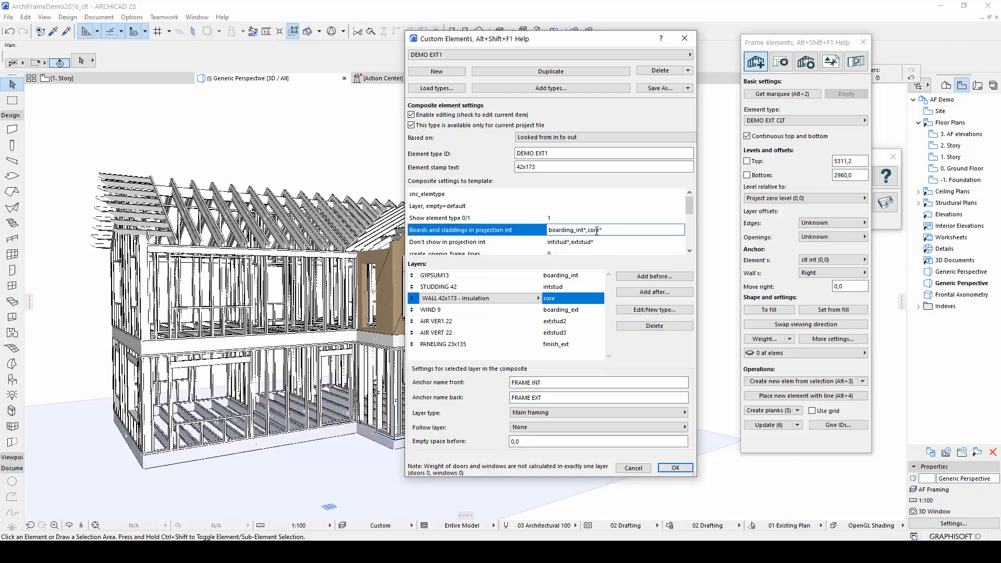
scroll("down", 3)
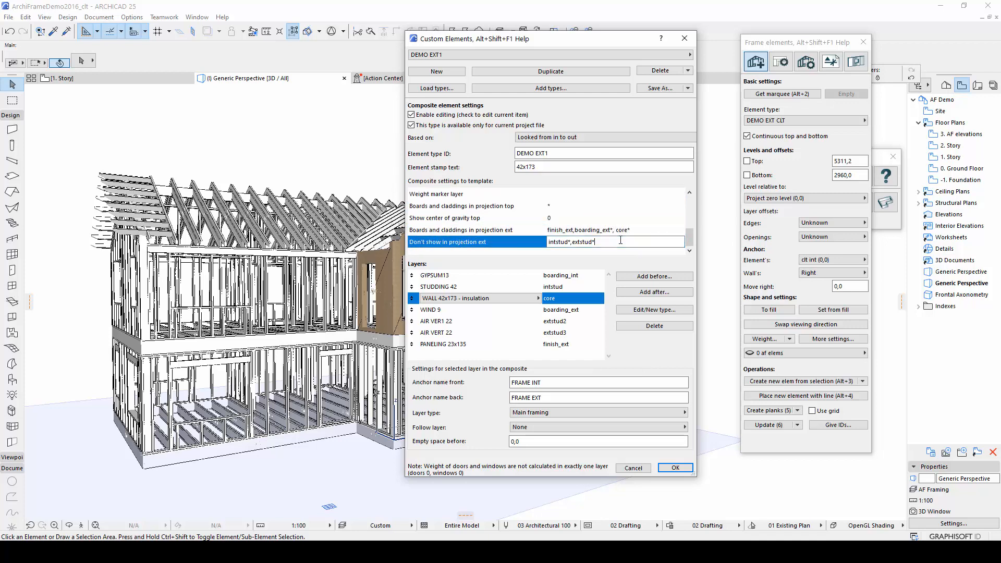
type(",core*")
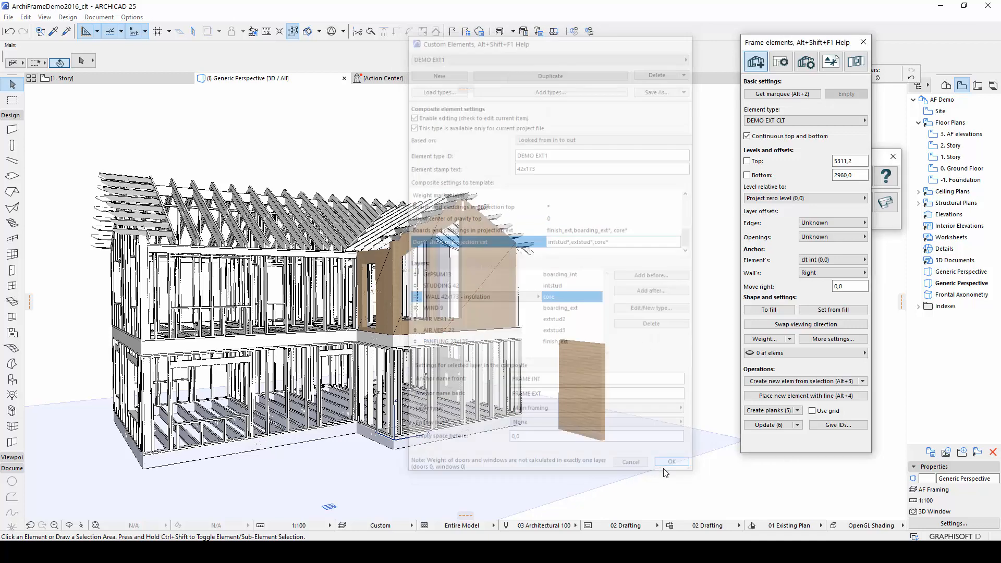
left_click(672, 462)
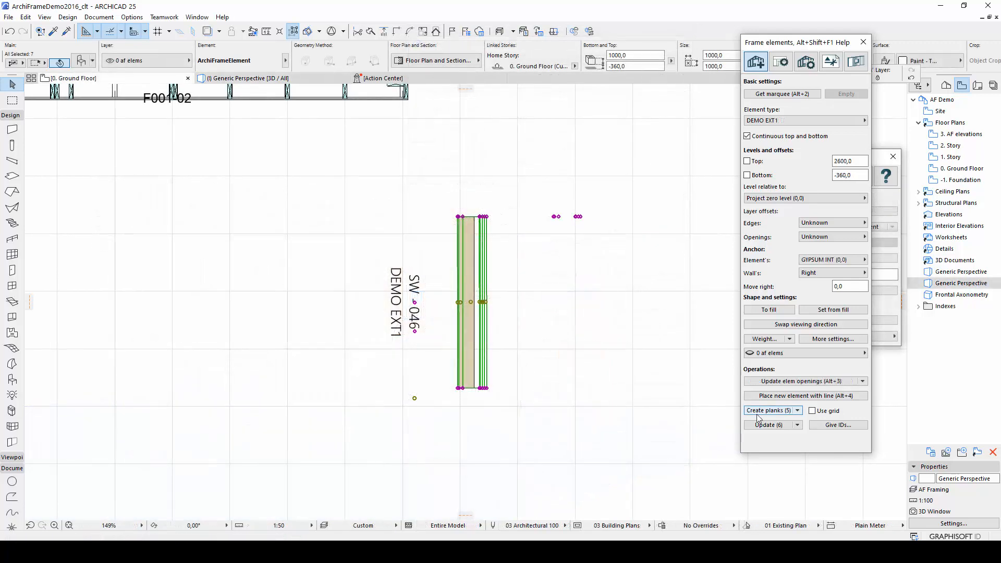
Step: Create the wall planks, show them in 3D and update openings with automatic insulation updating
left_click(769, 409)
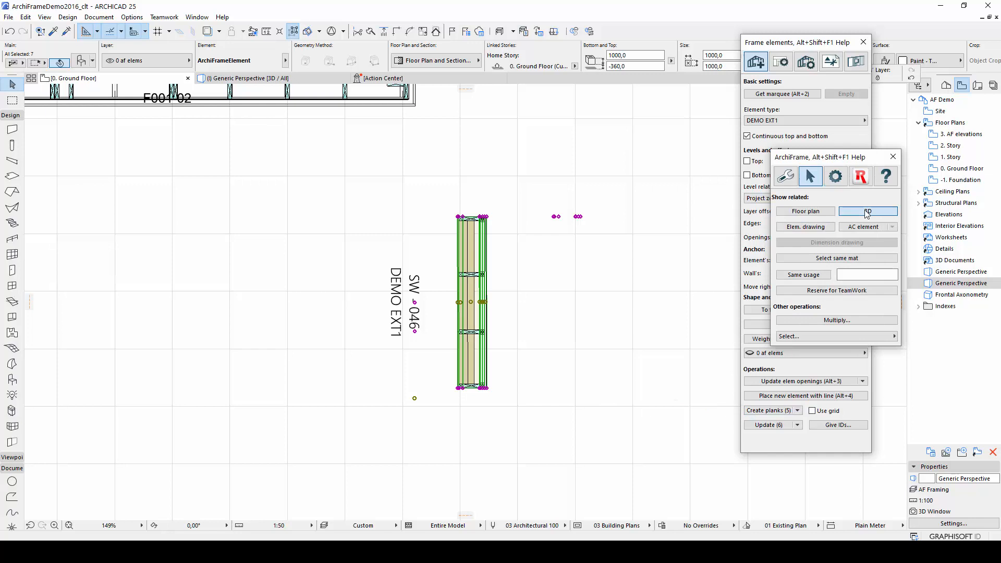
left_click(866, 211)
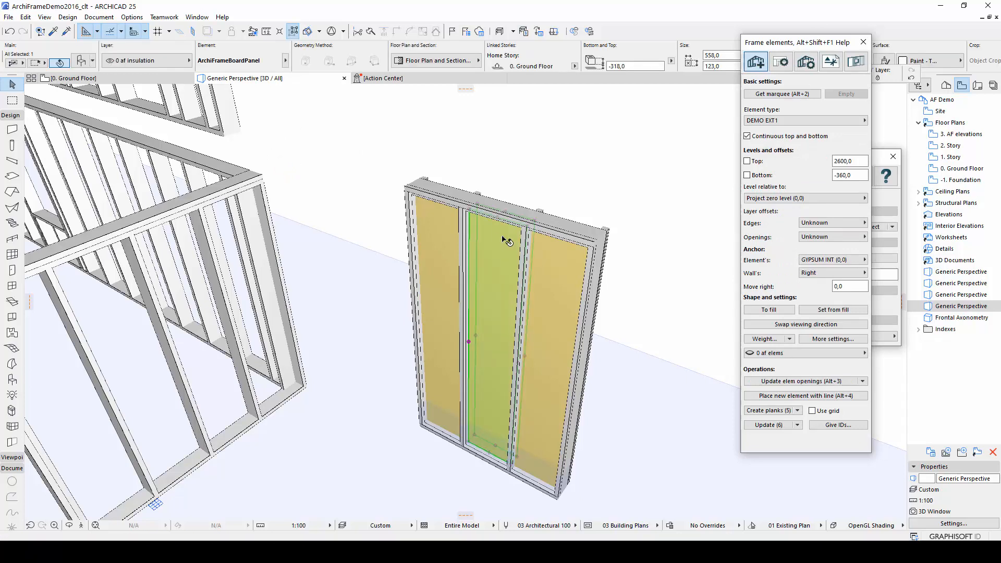
mouse_move(504, 229)
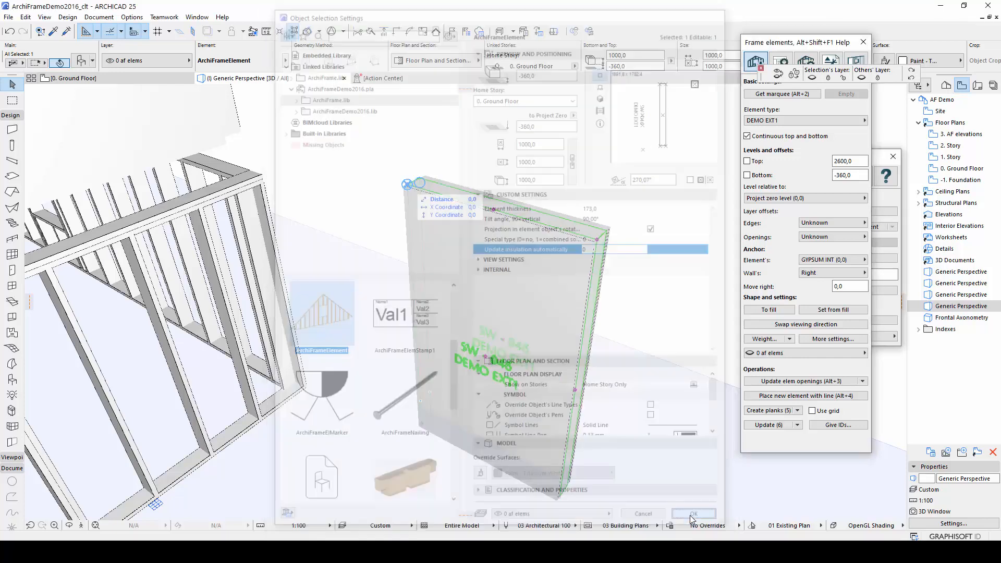
left_click(693, 513)
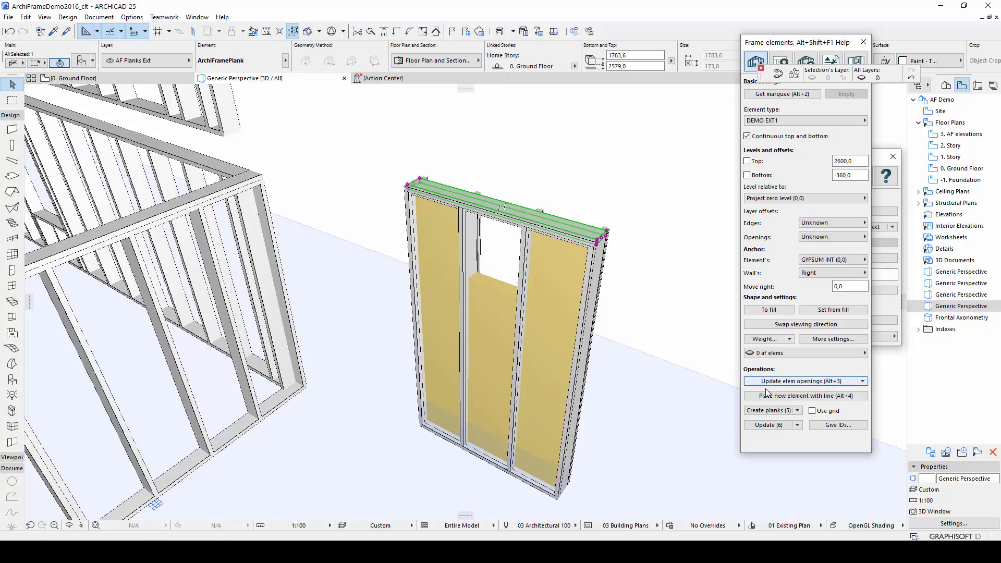
left_click(769, 410)
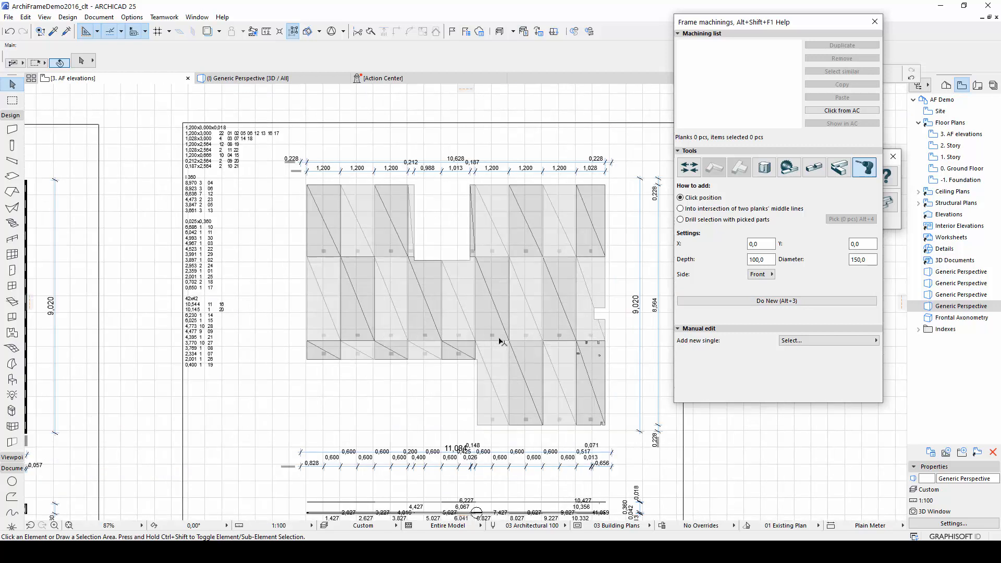
mouse_move(523, 278)
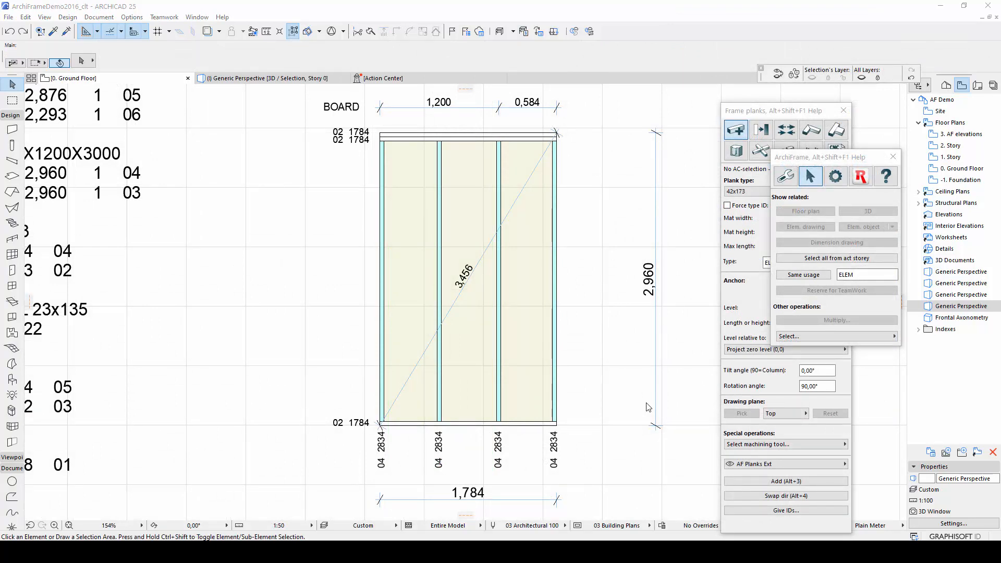
mouse_move(479, 135)
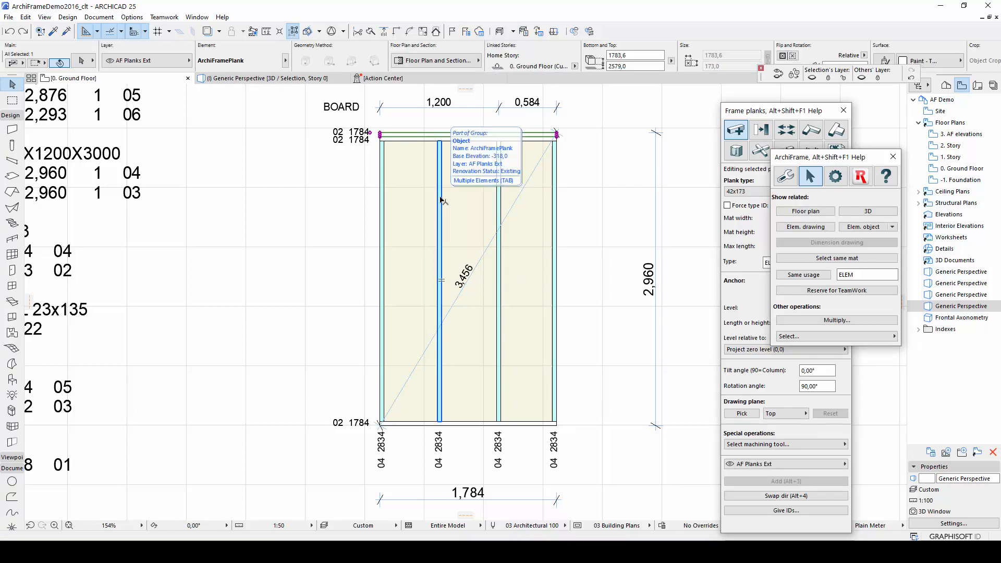
Step: Apply 30 mm wall-top lifting drillings, 200 mm from stud tops, to the selected studs
left_click(439, 280)
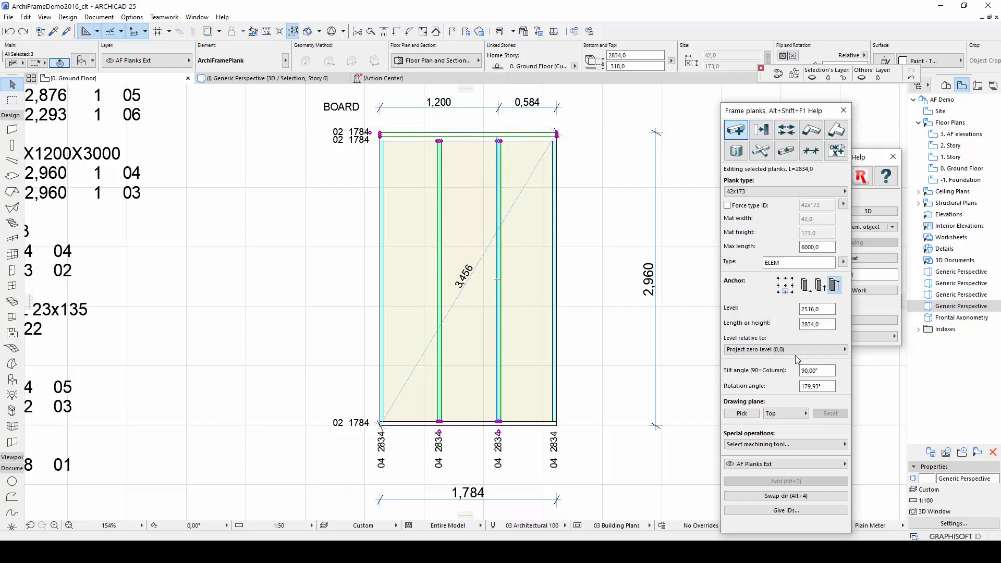
left_click(785, 444)
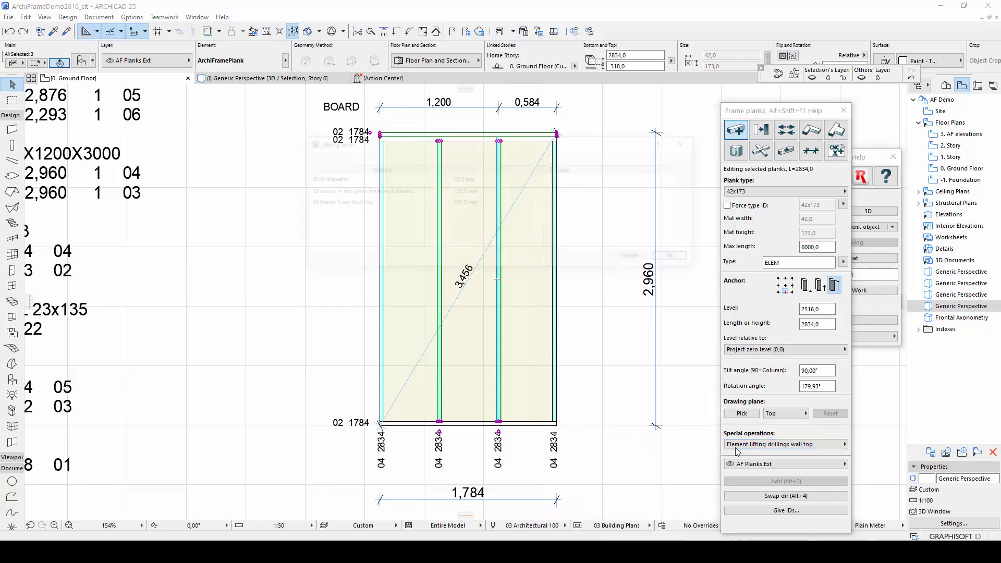
left_click(783, 444)
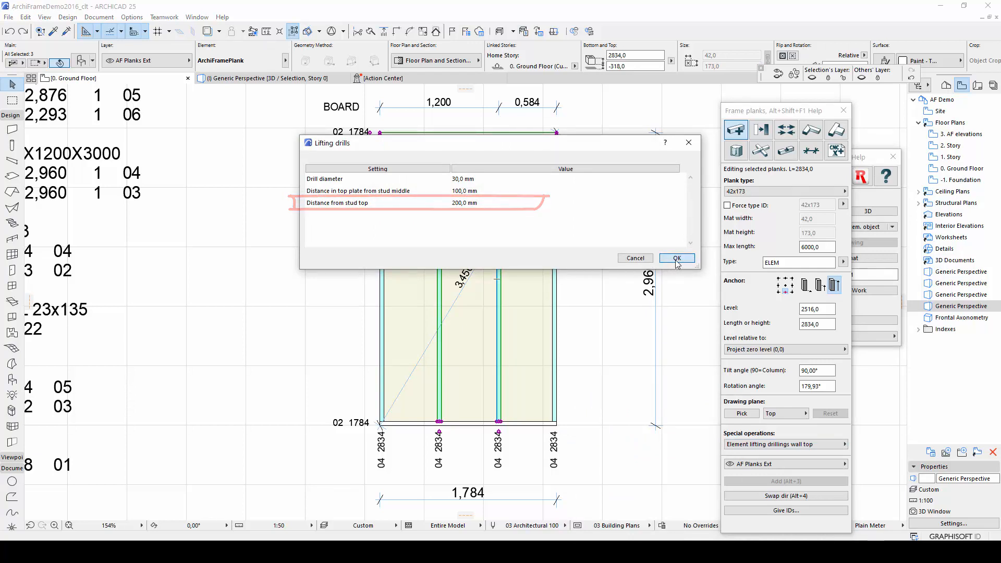
left_click(676, 258)
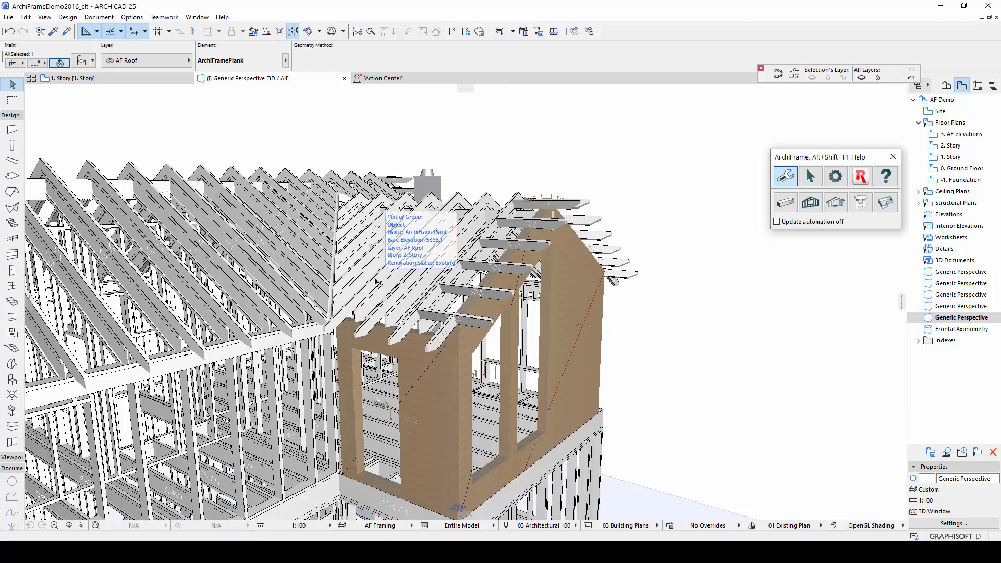
Step: Create 'All parts to single frame' dimension drawings for the selected gable wall's 32 planks
left_click(415, 243)
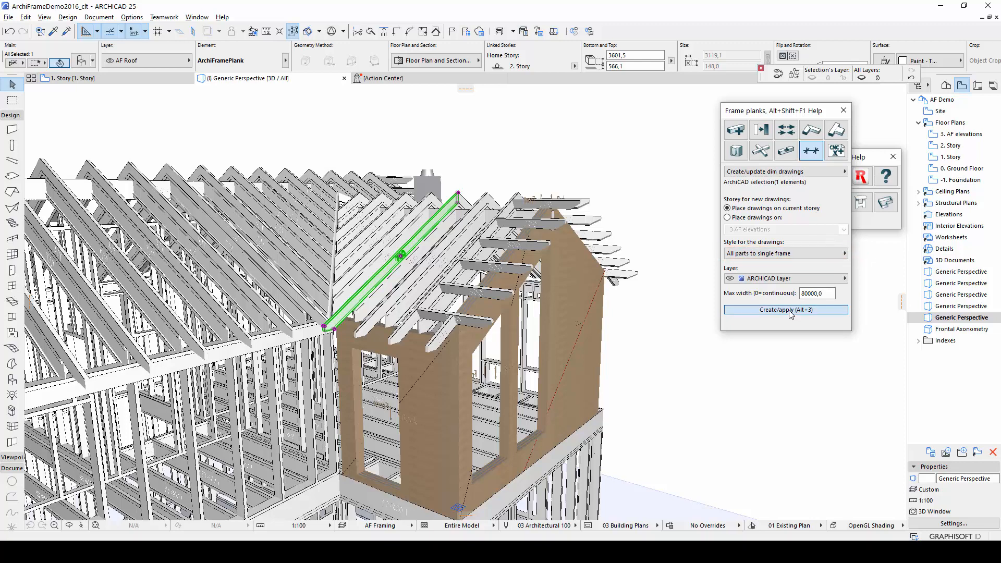
left_click(786, 310)
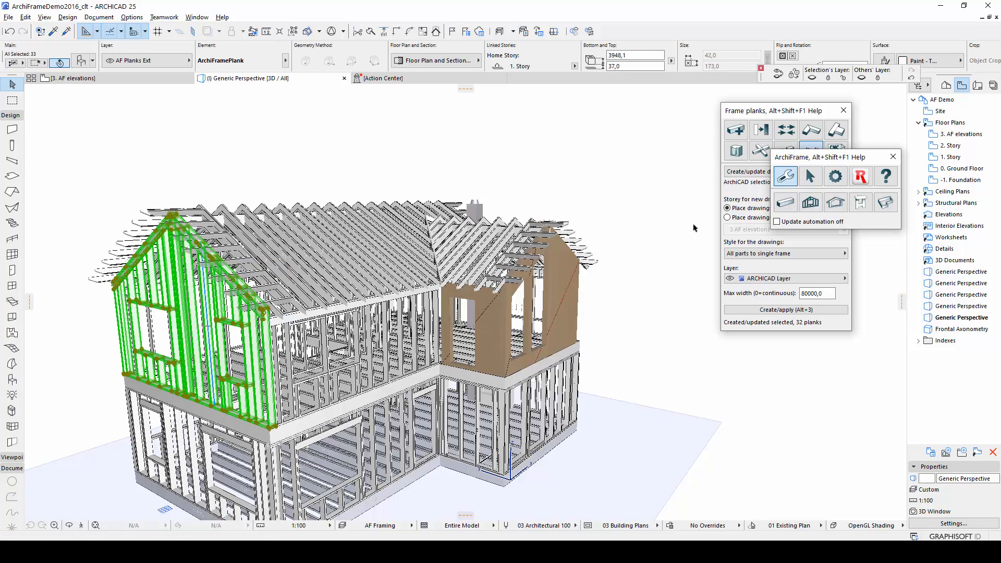
Step: Show the wall's drawings on the floor plan and place the new gable drawing in an empty spot
left_click(810, 177)
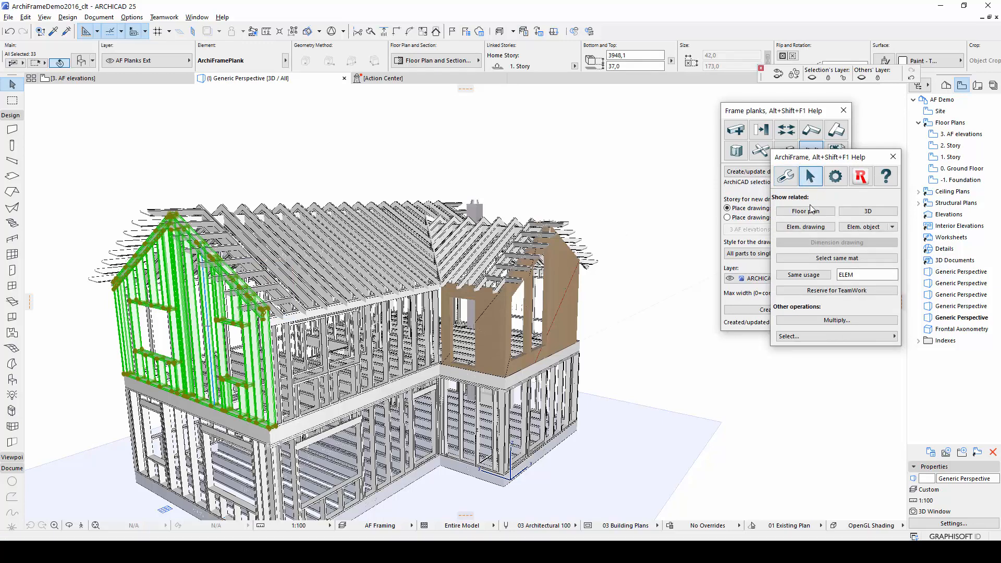
left_click(805, 226)
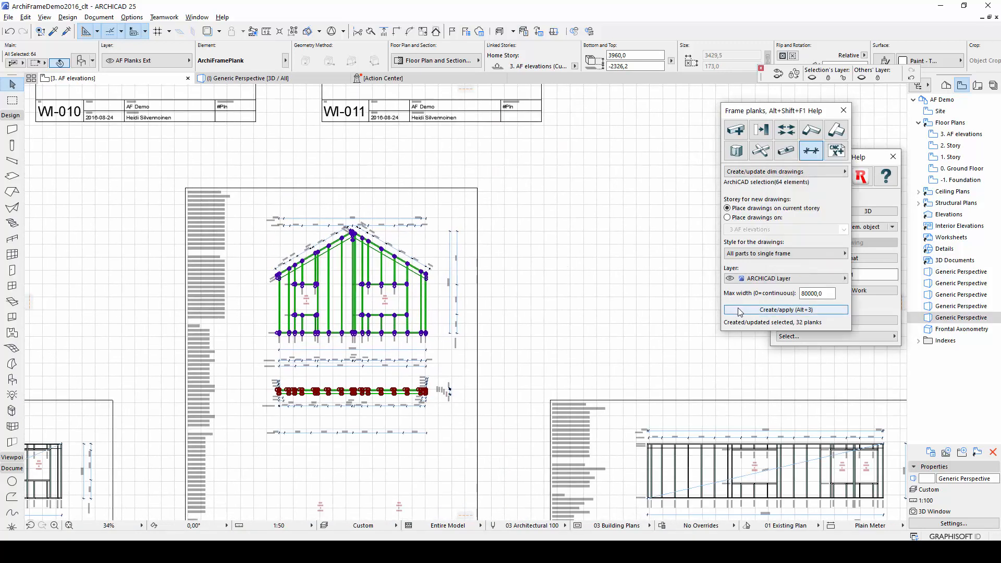
left_click(784, 309)
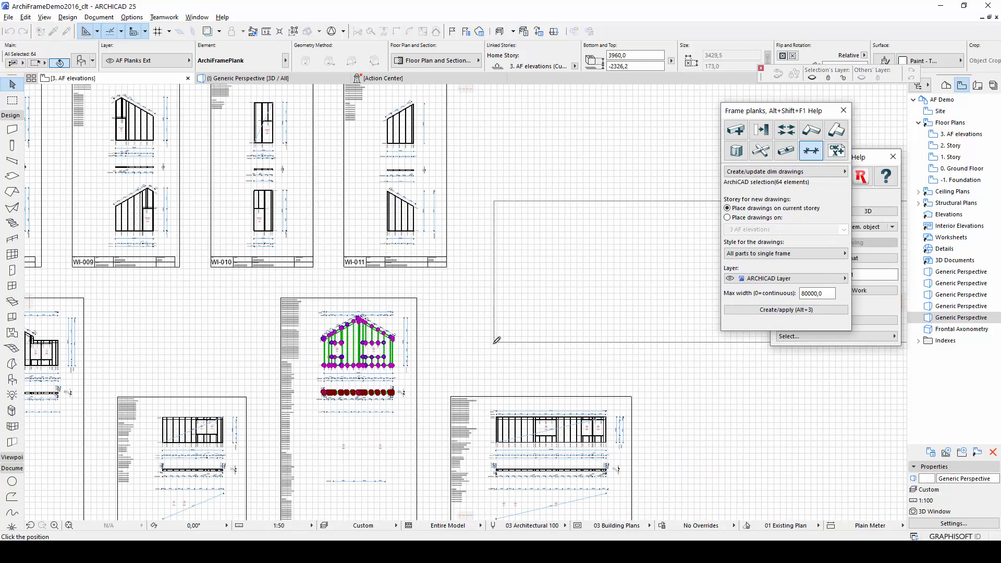
left_click(786, 310)
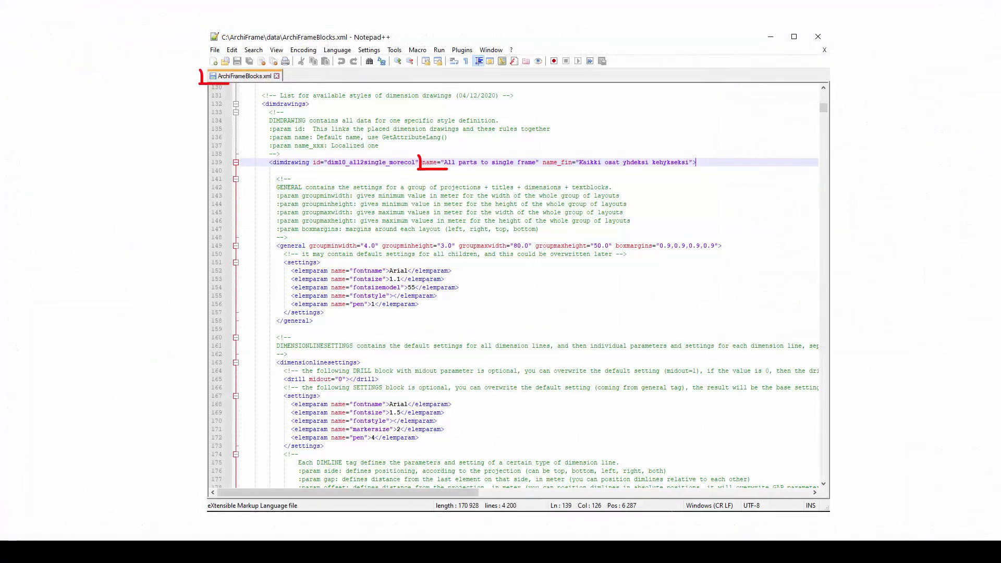
Step: Highlight the 'All parts to single frame' dimdrawing name attribute in ArchiFrameBlocks.xml
double_click(484, 161)
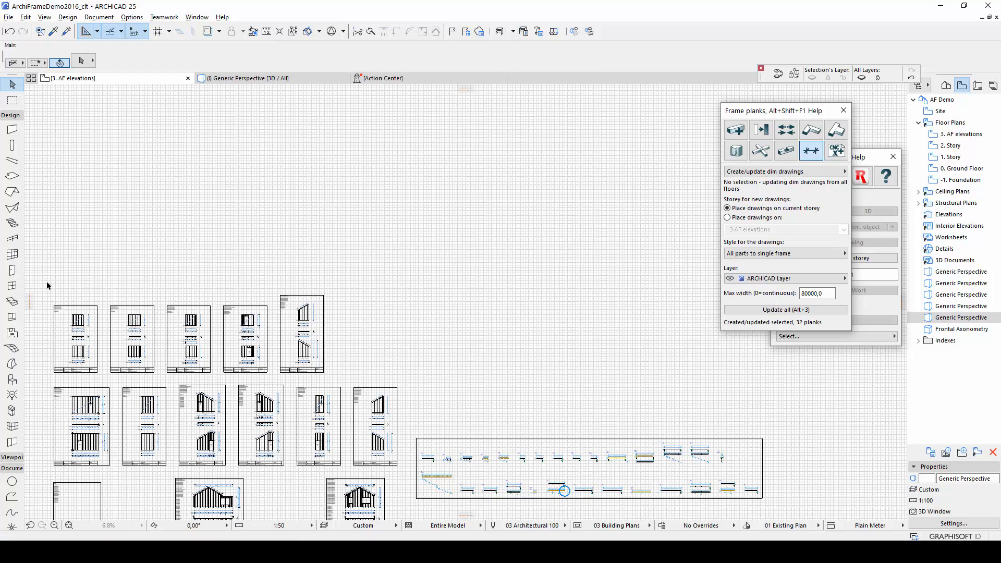
Step: Marquee-select all wall drawings and run the Element amount of work listing quantities
left_click_drag(47, 283, 403, 475)
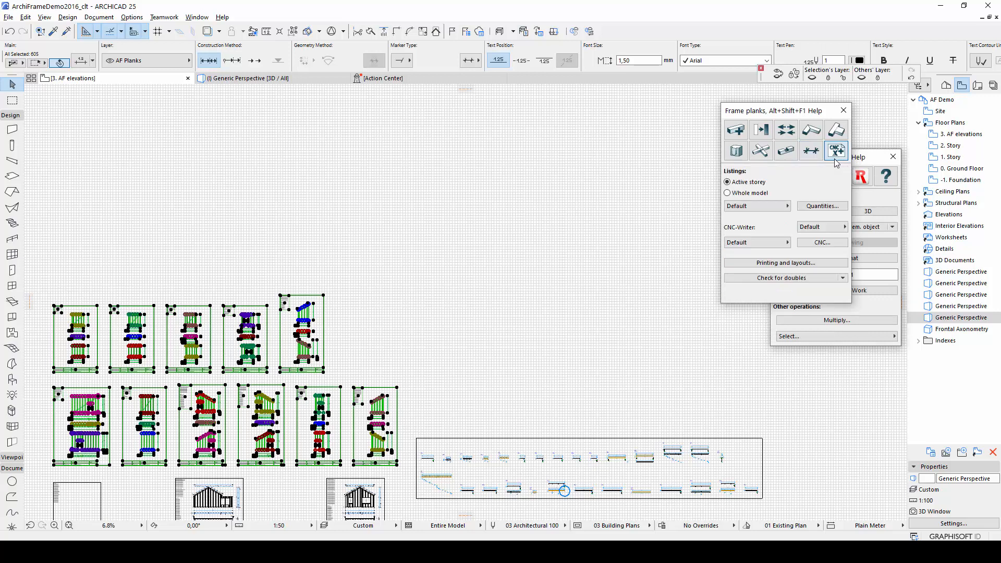
left_click(785, 206)
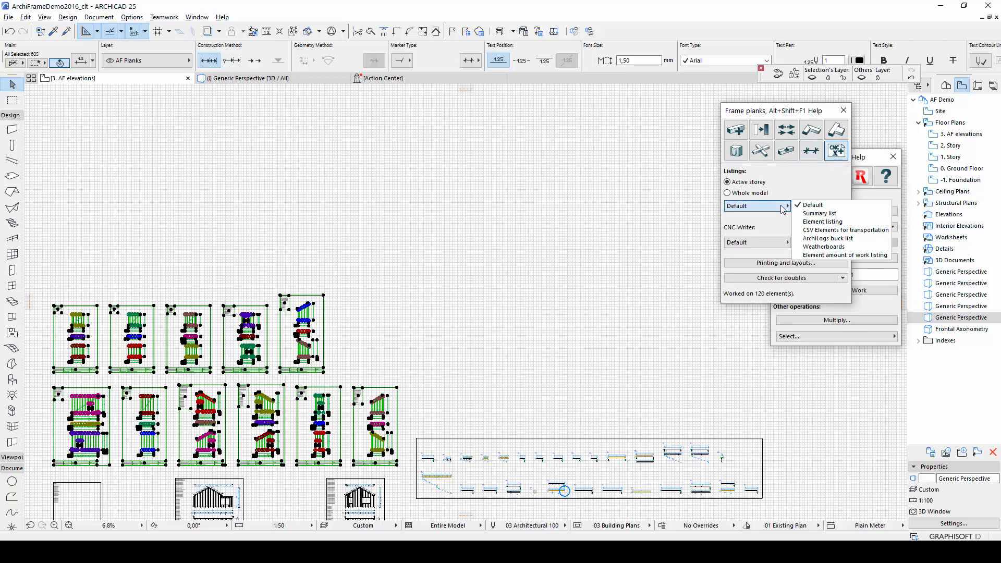
left_click(844, 255)
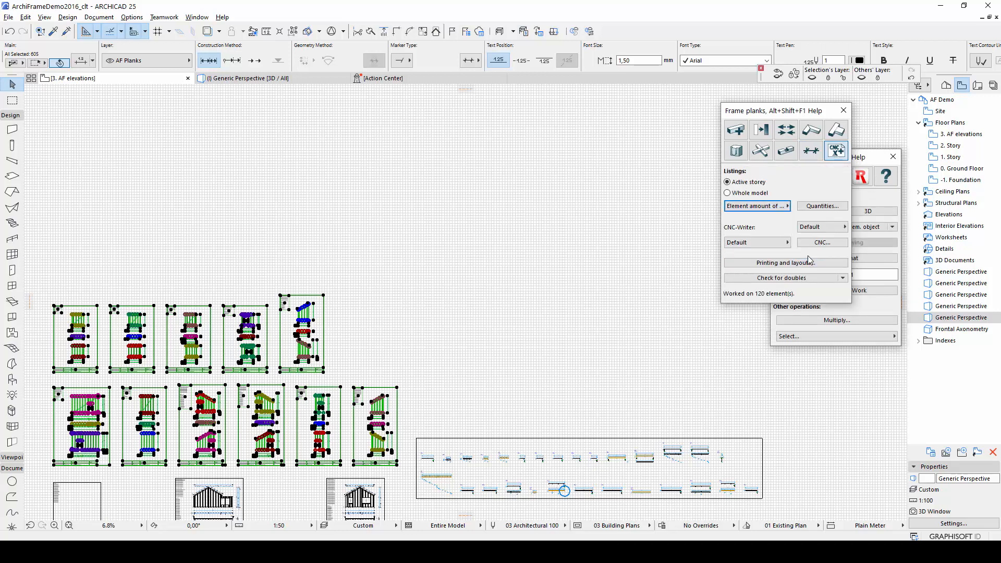
left_click(821, 206)
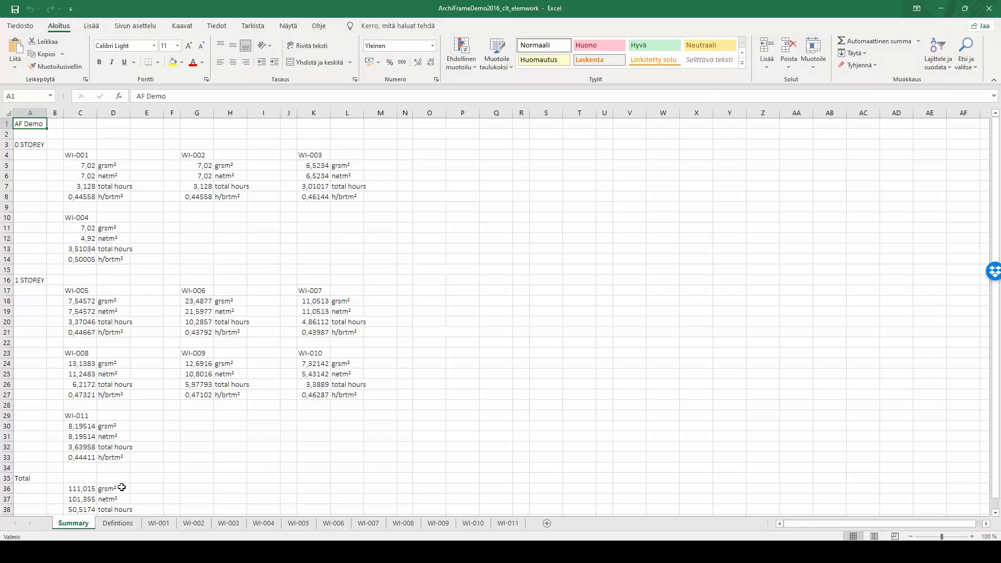
mouse_move(124, 486)
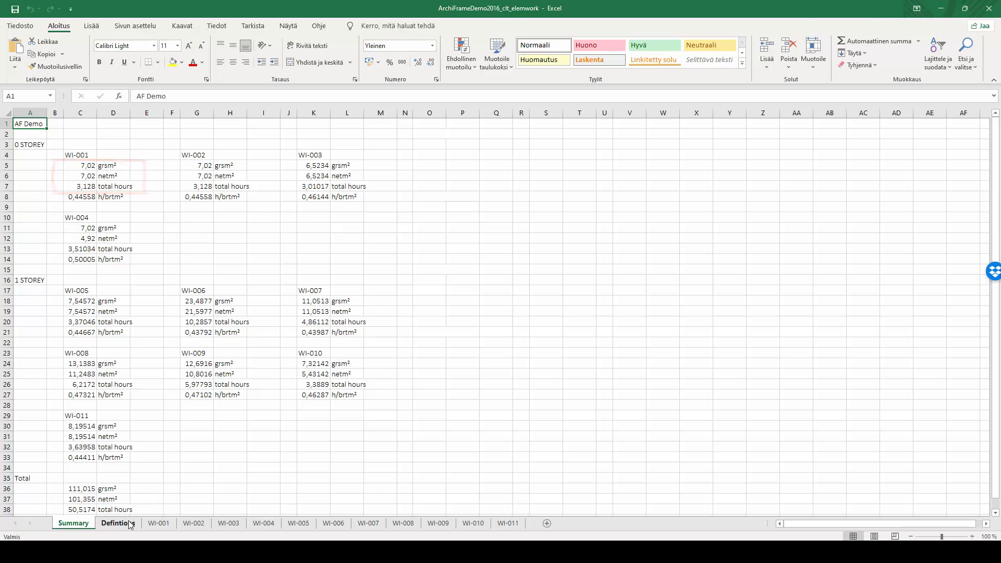
Step: Review the Defintions collecting-rule sheet and the WI-001 element sheet of the workbook
left_click(118, 523)
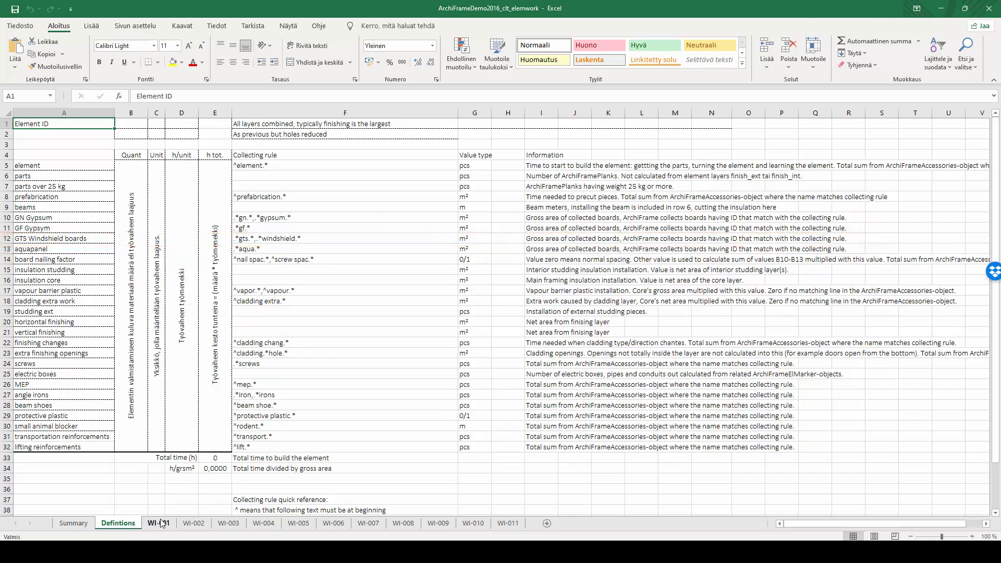
left_click(157, 523)
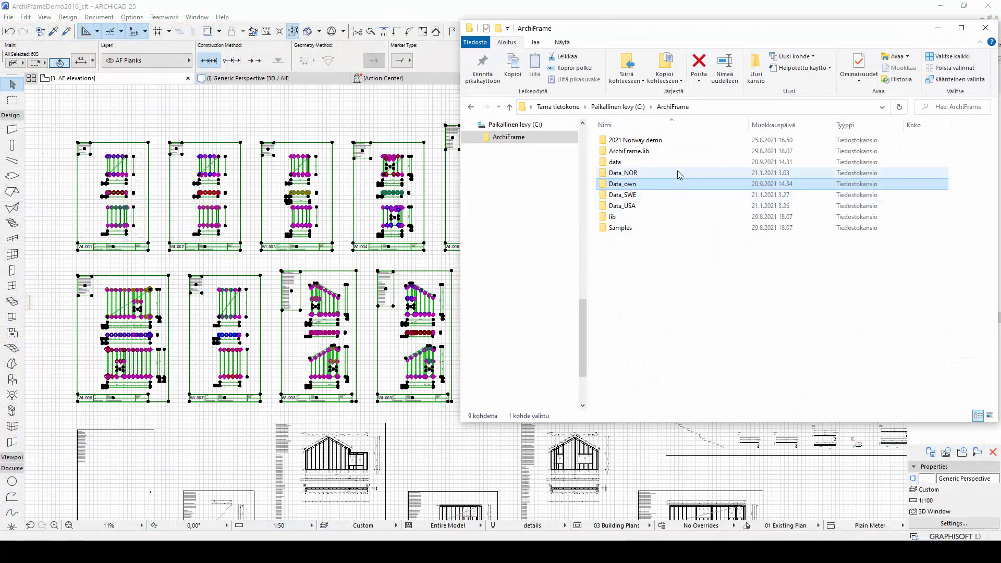
Step: Browse ArchiFrame data, then open FrameListingElemWorkEng from the Data_own folder
double_click(615, 162)
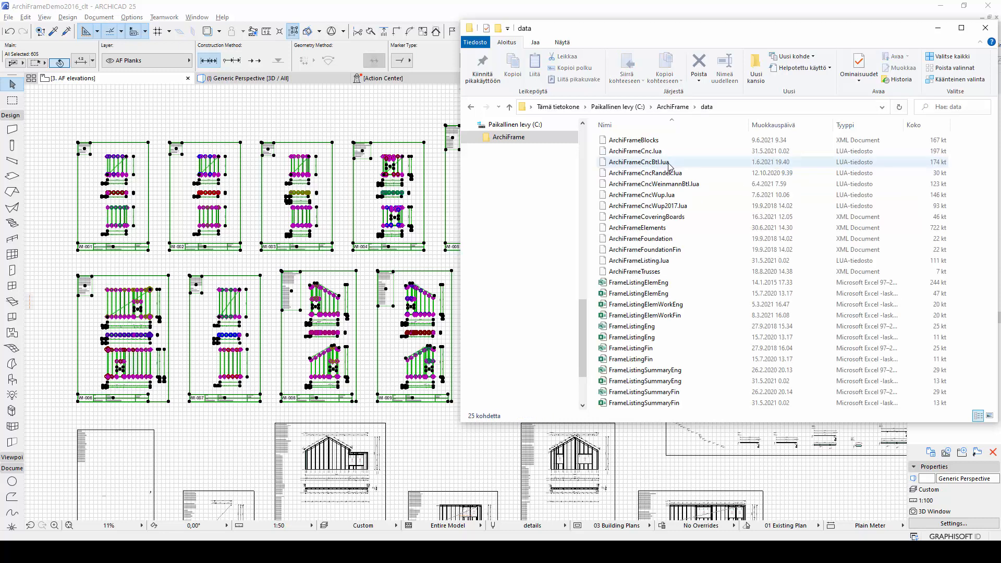
left_click(644, 304)
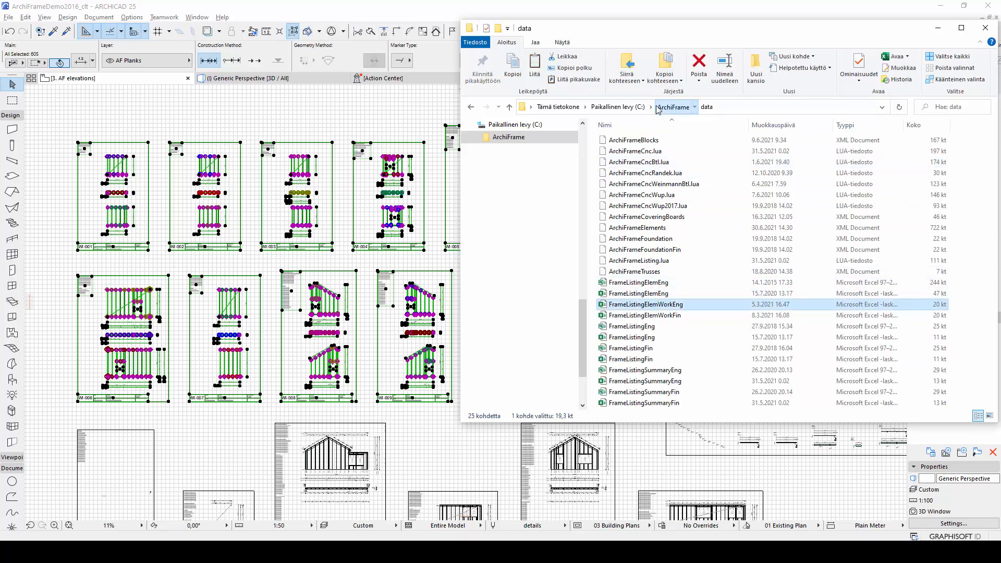
left_click(672, 107)
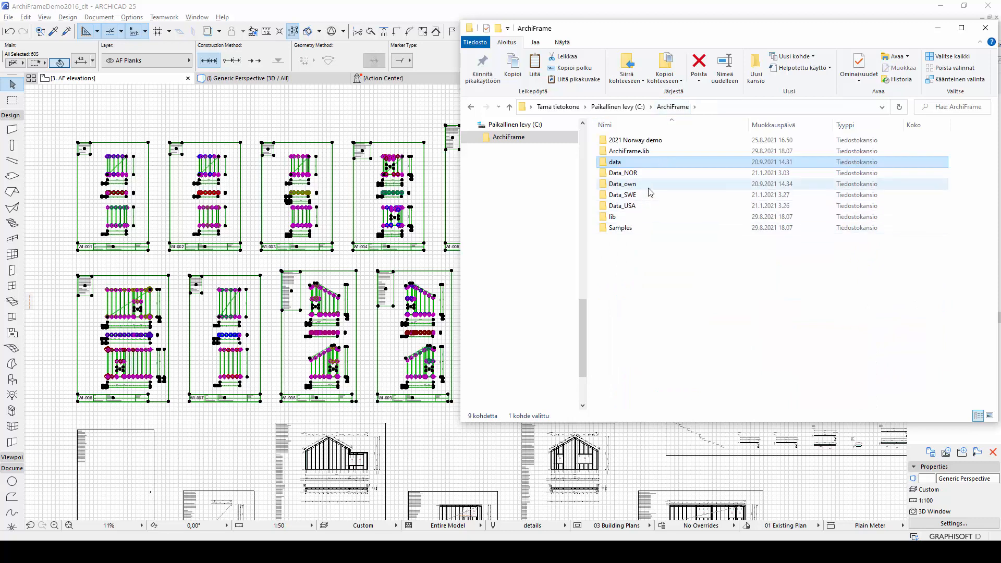
double_click(621, 184)
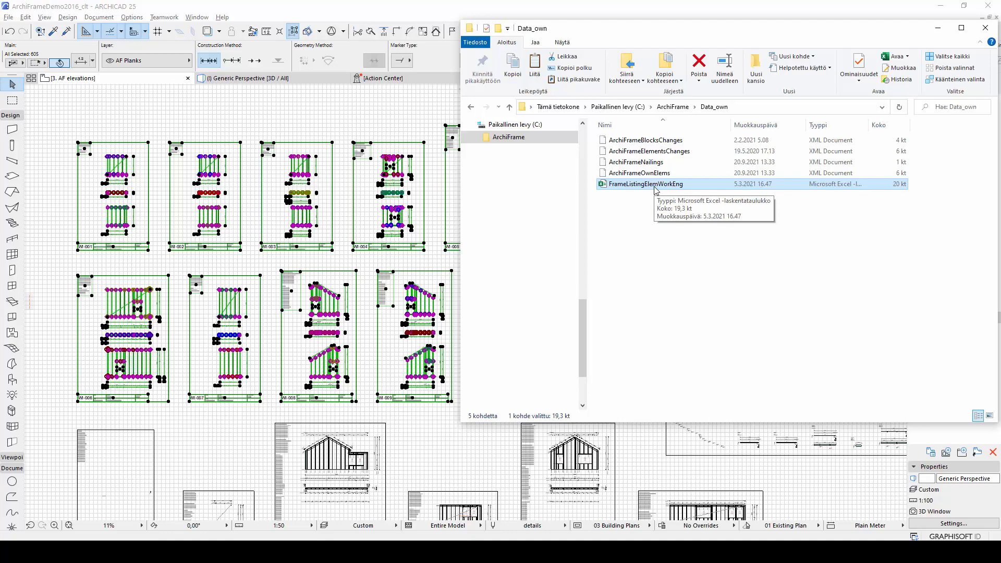
double_click(645, 183)
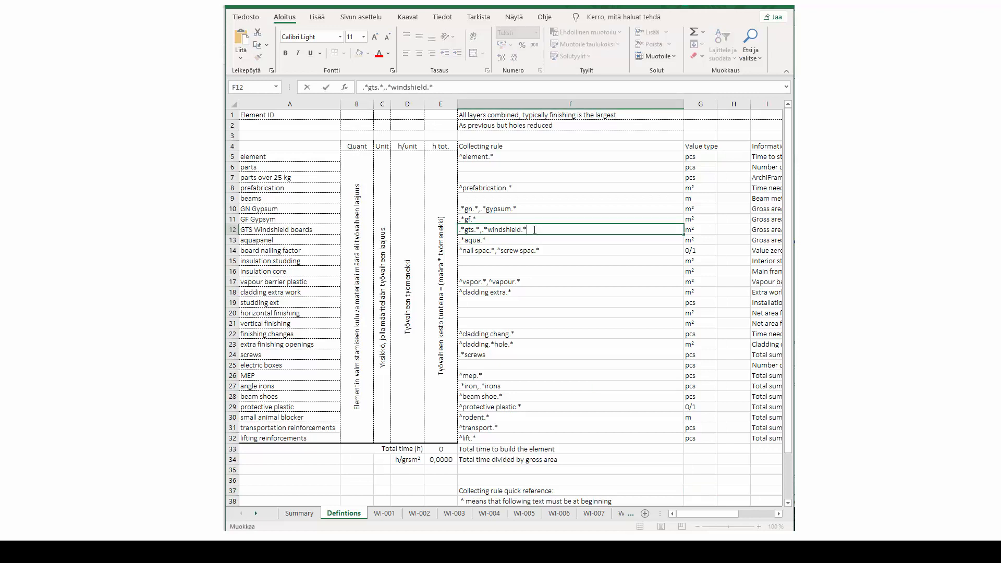
Step: Append ',gu 13x1200x2700' to the GTS Windshield boards collecting rule in F12
type(",gu 13x1200x2700")
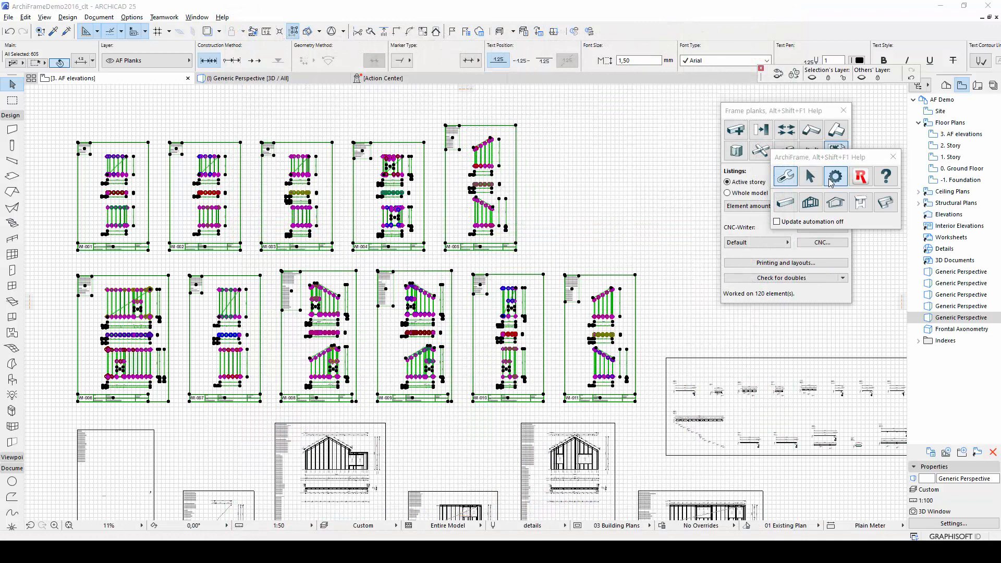
Step: Confirm the Data_own settings folder, rerun Quantities and view WI-001 showing 14,04 m² windshield boards
left_click(835, 177)
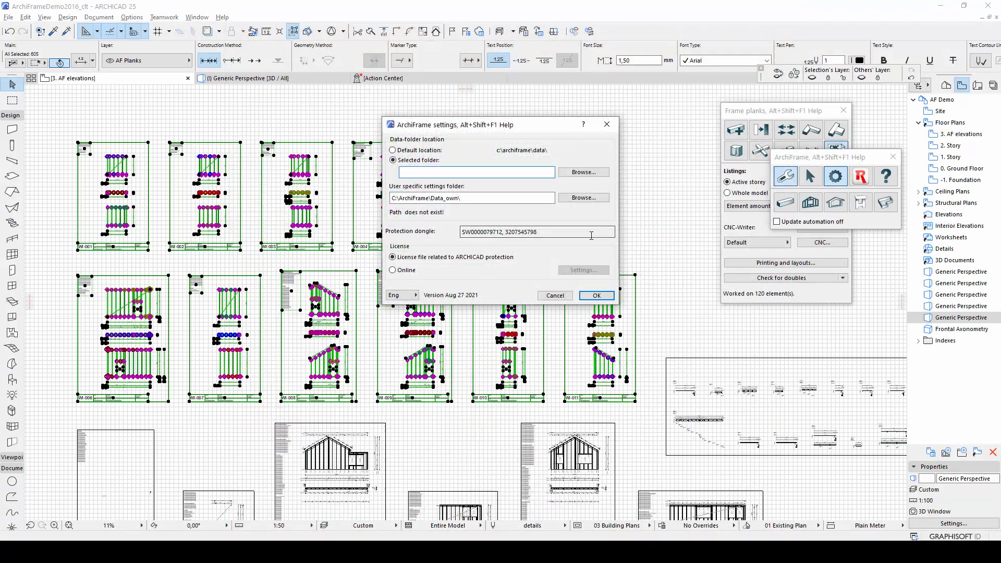
left_click(596, 295)
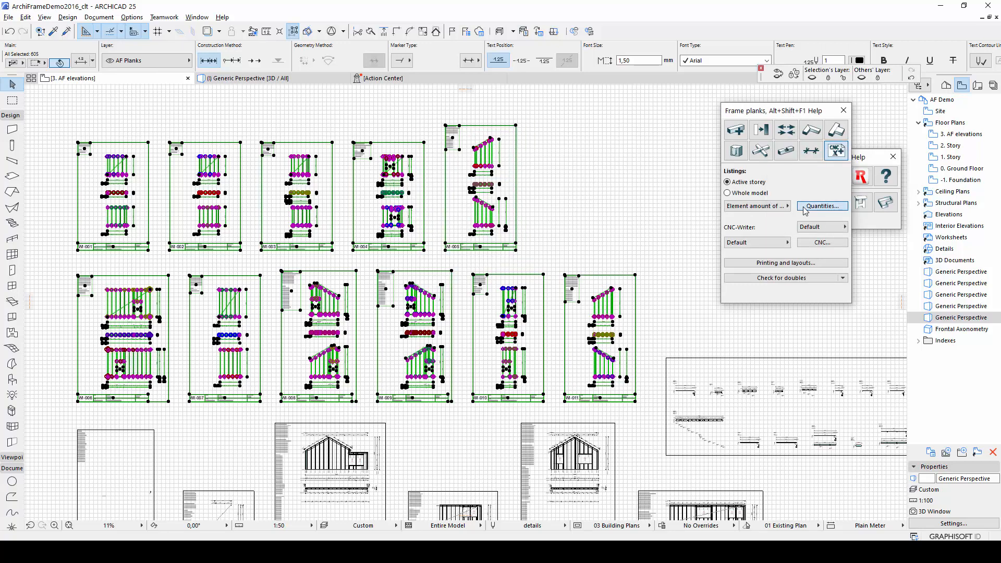
left_click(822, 206)
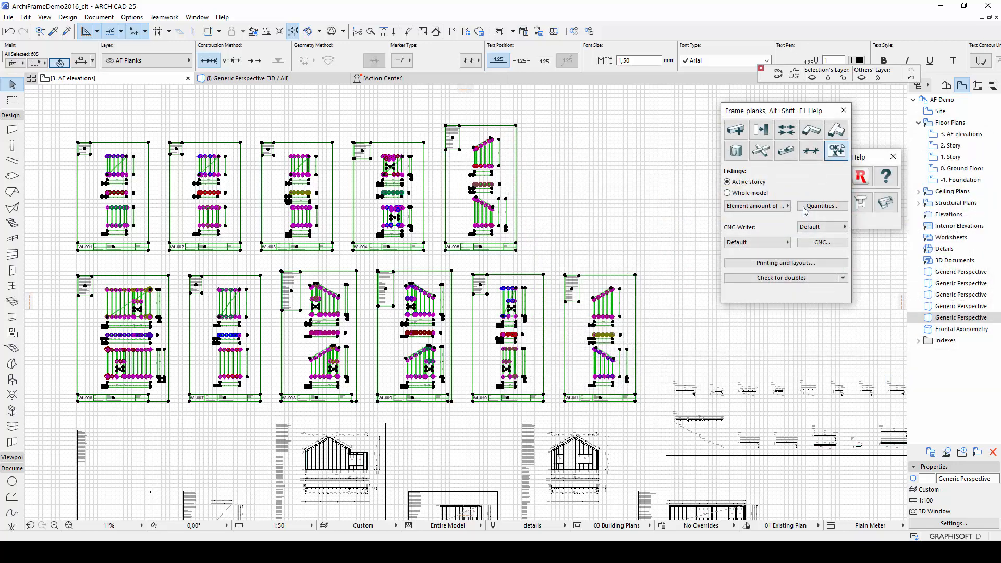
left_click(821, 205)
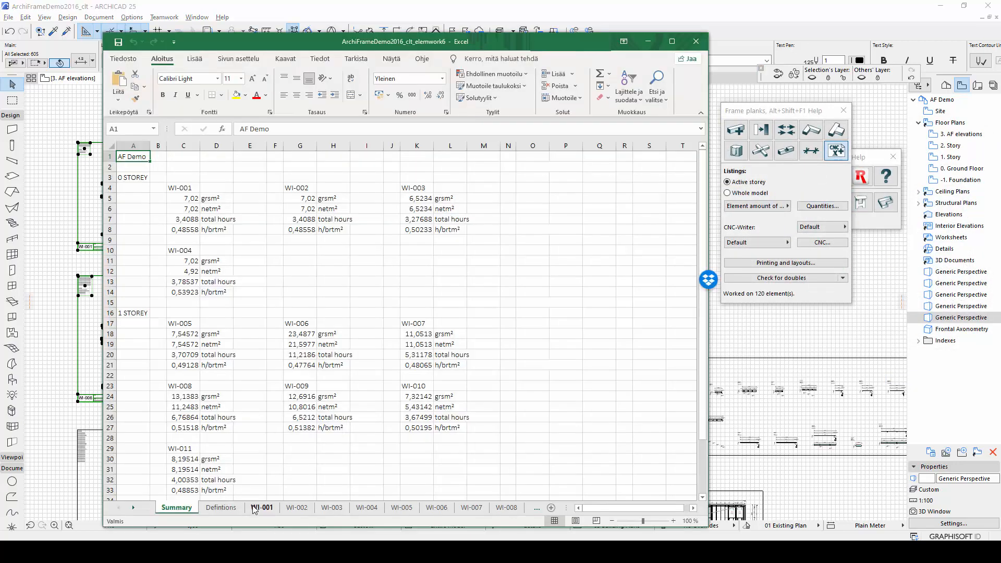
left_click(261, 508)
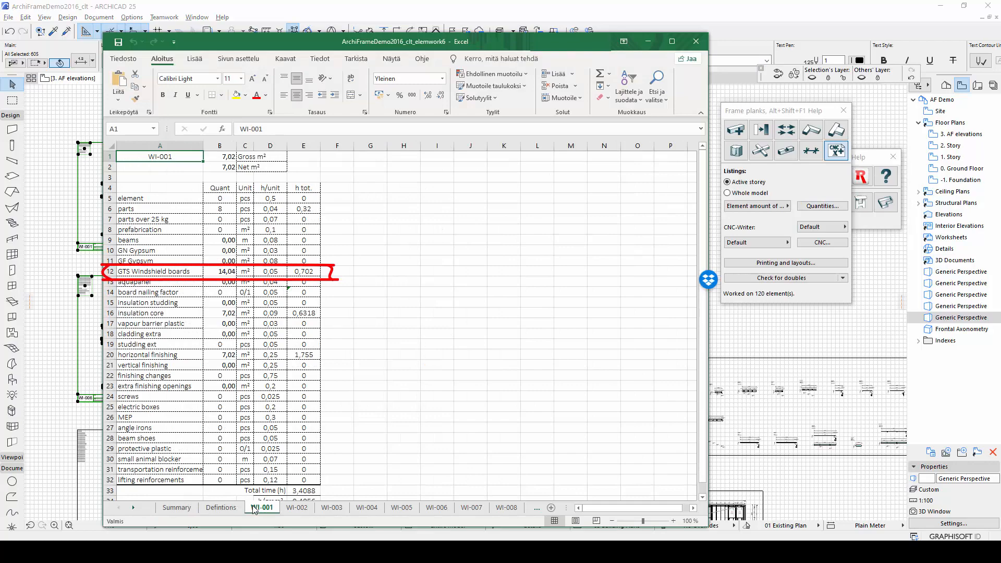